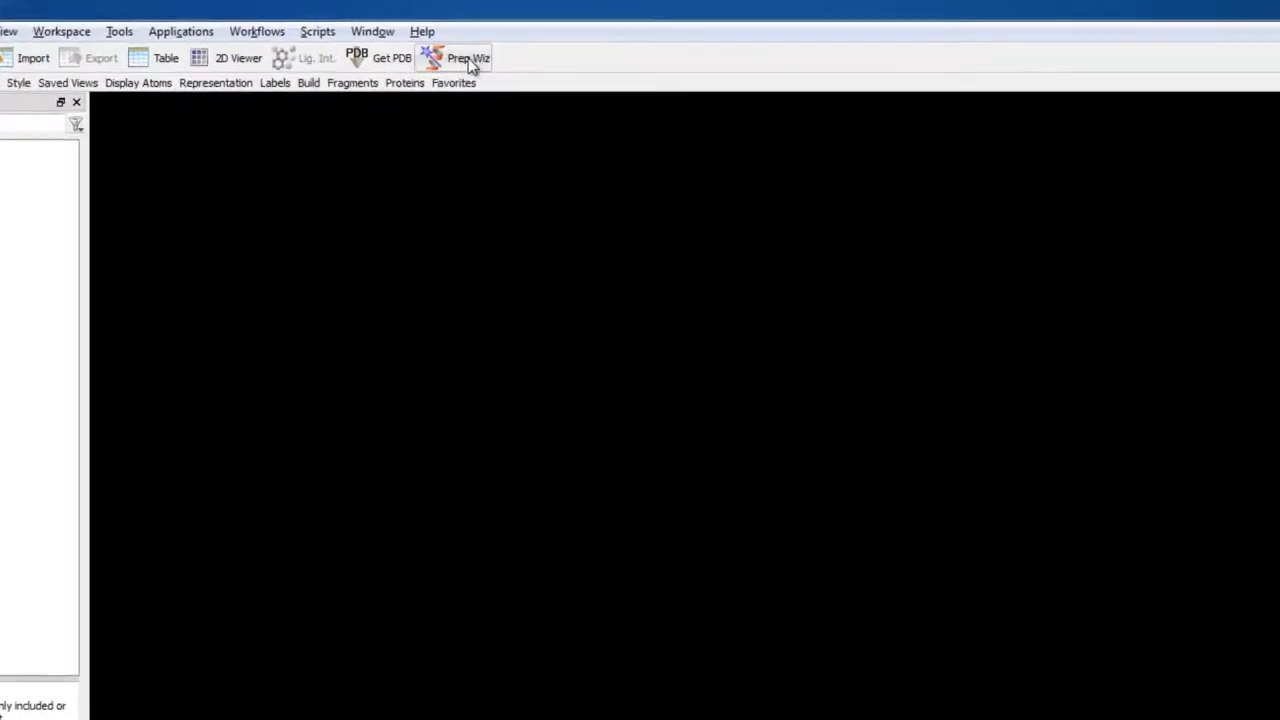
Import PDB entry 2qdz into the Protein Preparation Wizard
click(468, 56)
text(2qbz)
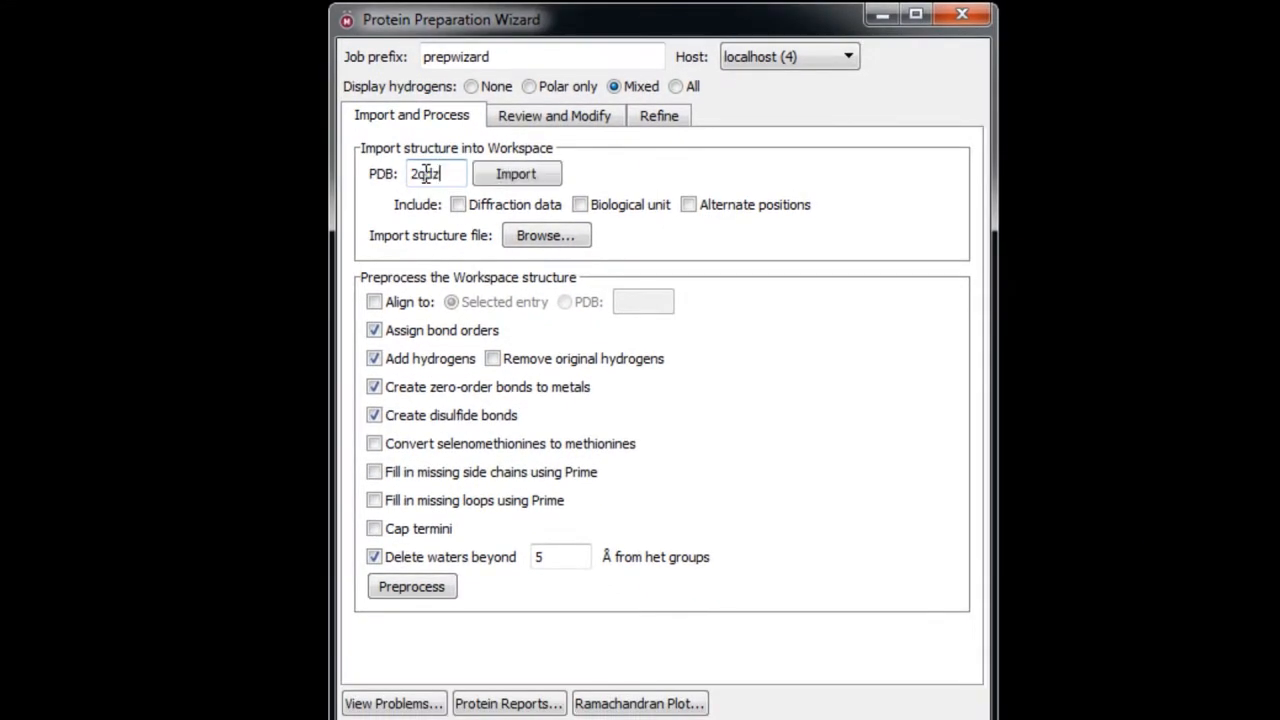
click(516, 172)
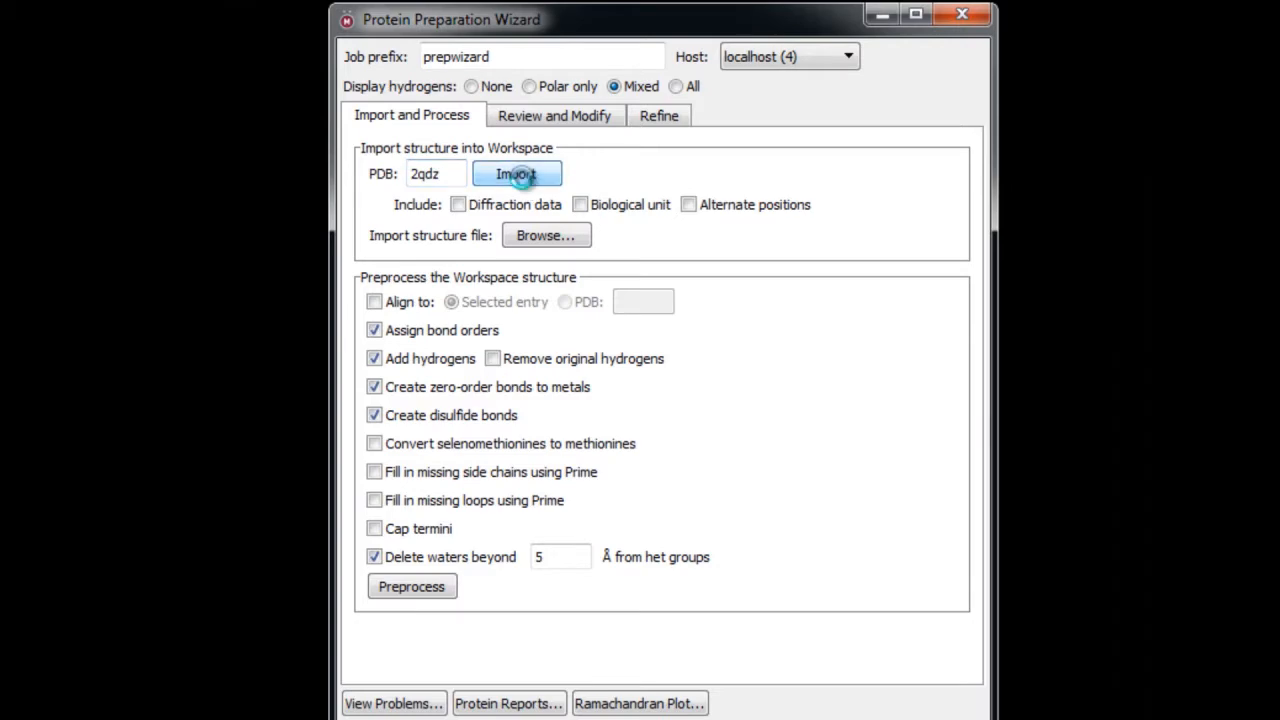
click(516, 172)
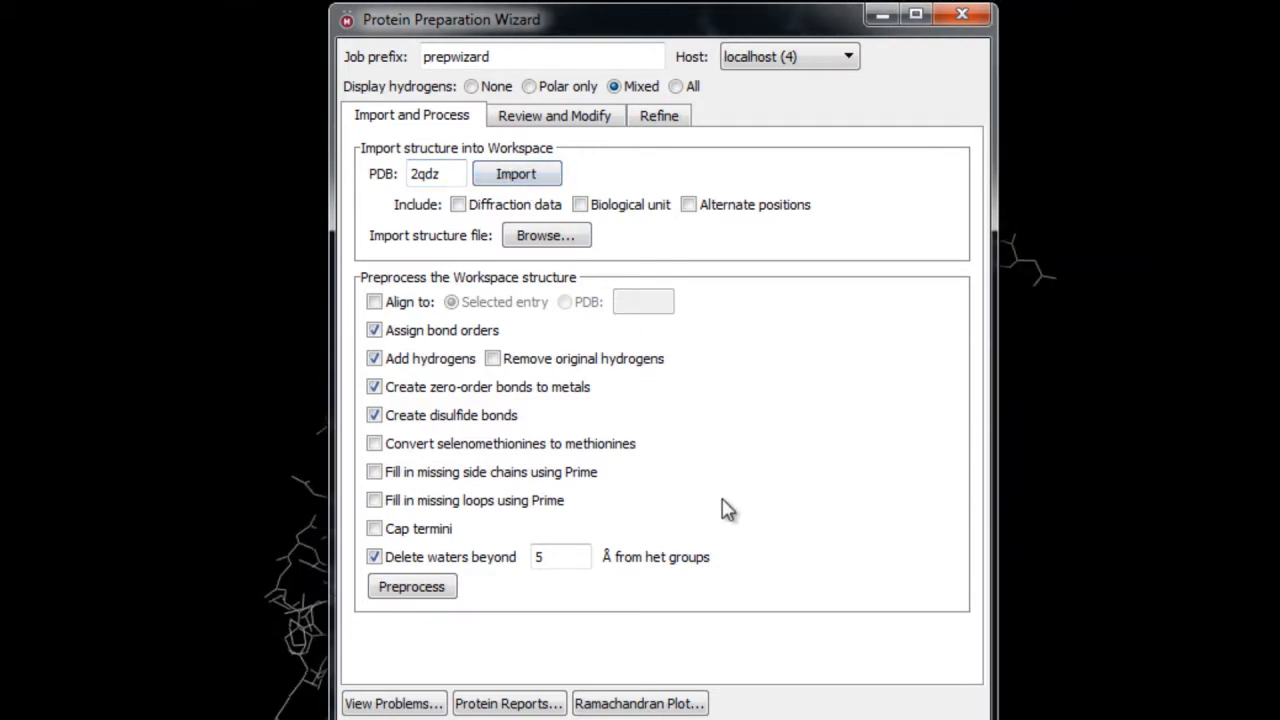
Enable filling missing side chains and loops, capping termini, and keep distant waters
click(374, 472)
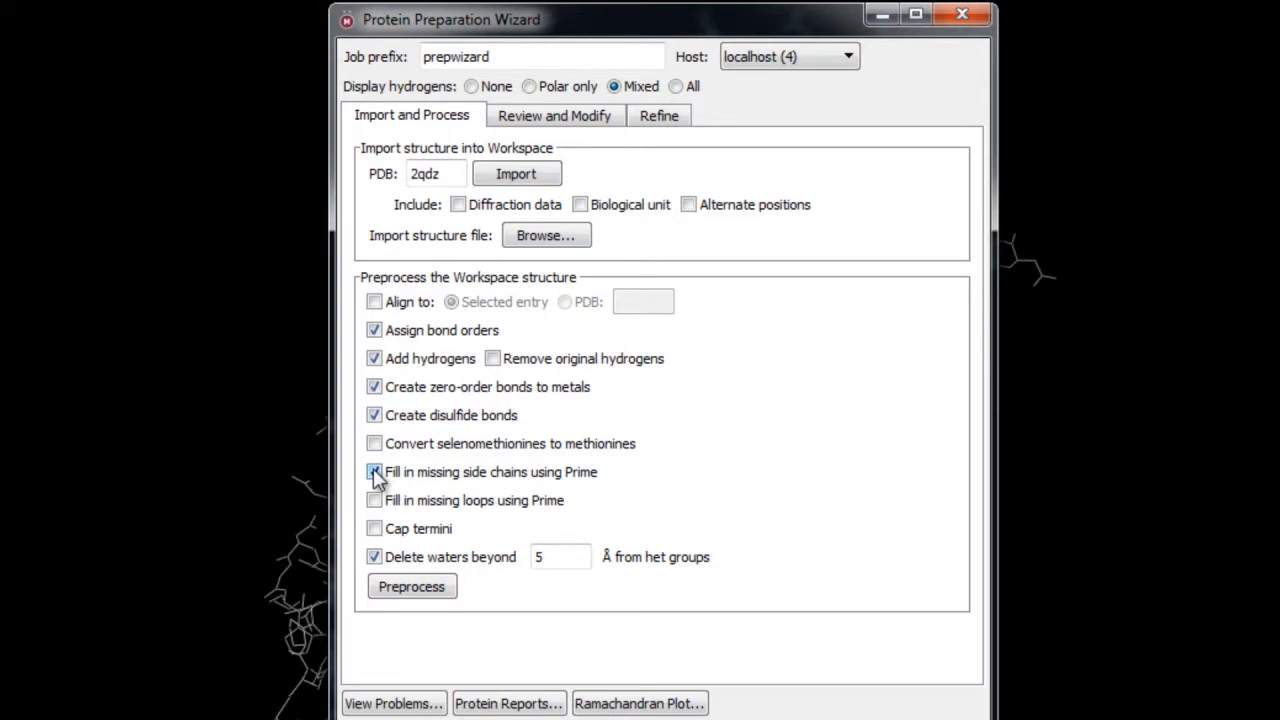
click(374, 472)
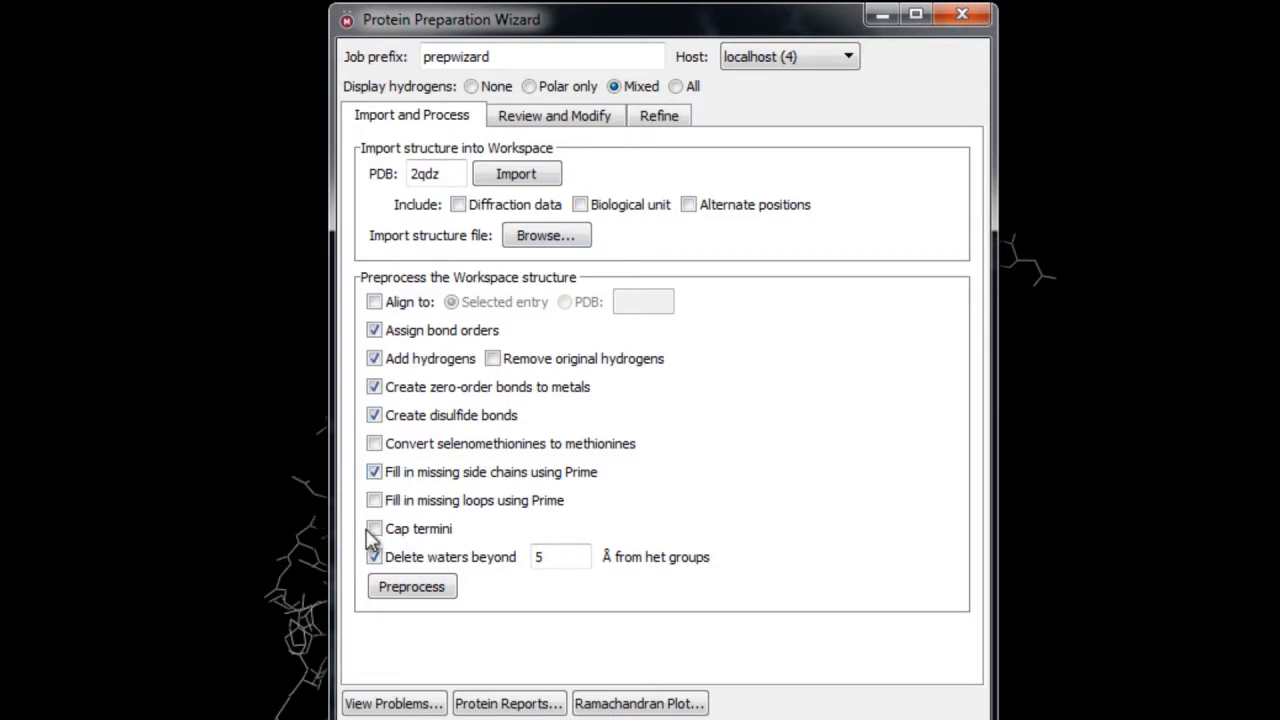
click(374, 528)
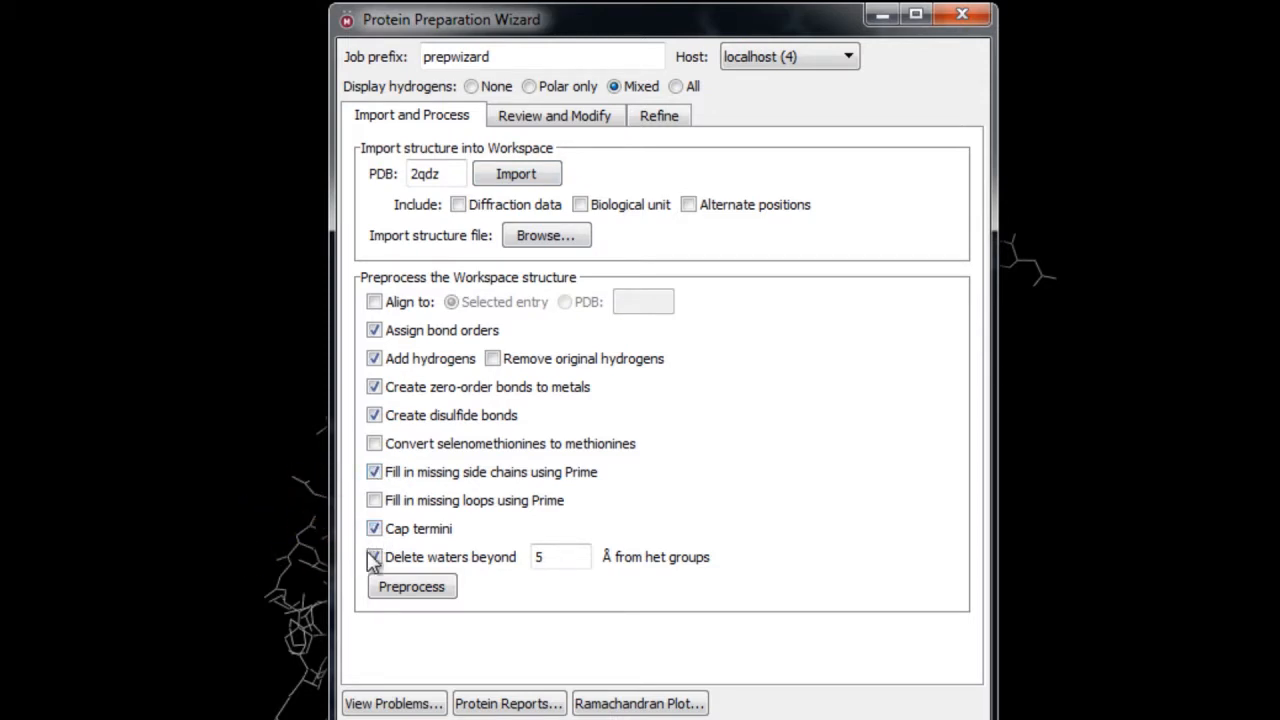
click(374, 556)
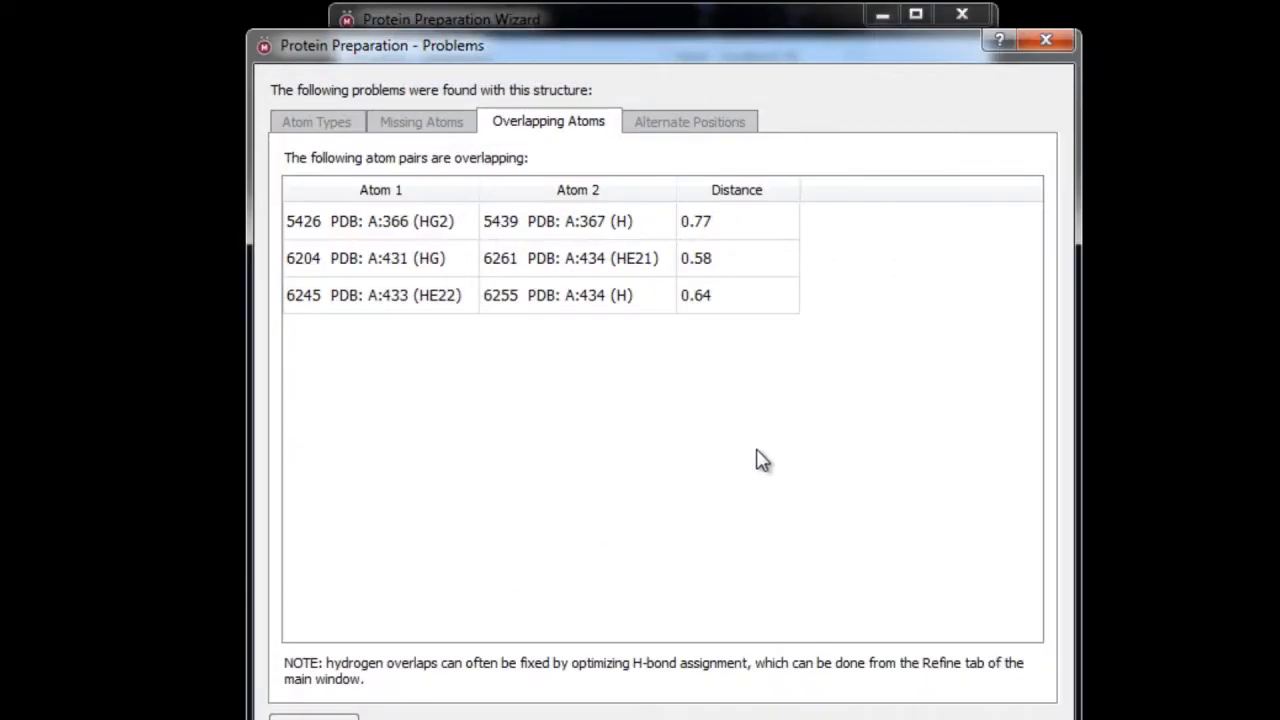
mouse_move(770, 456)
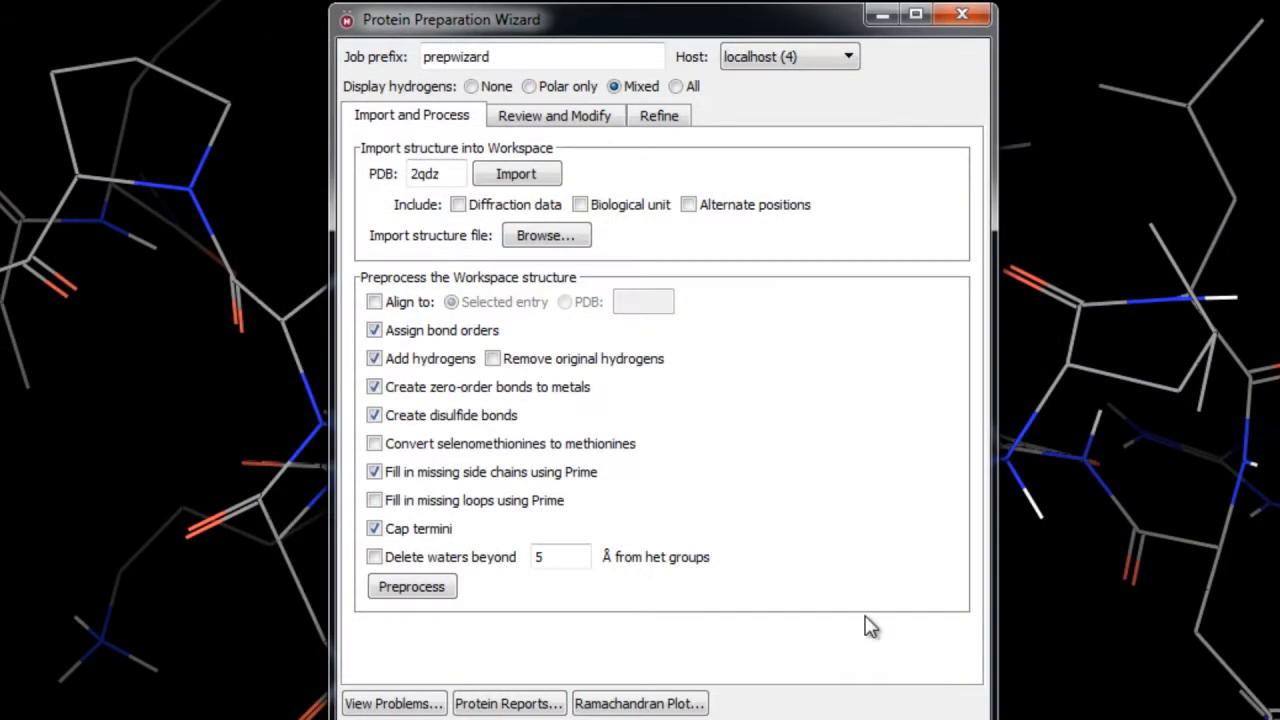
Move to the Review and Modify step listing chain A
click(554, 114)
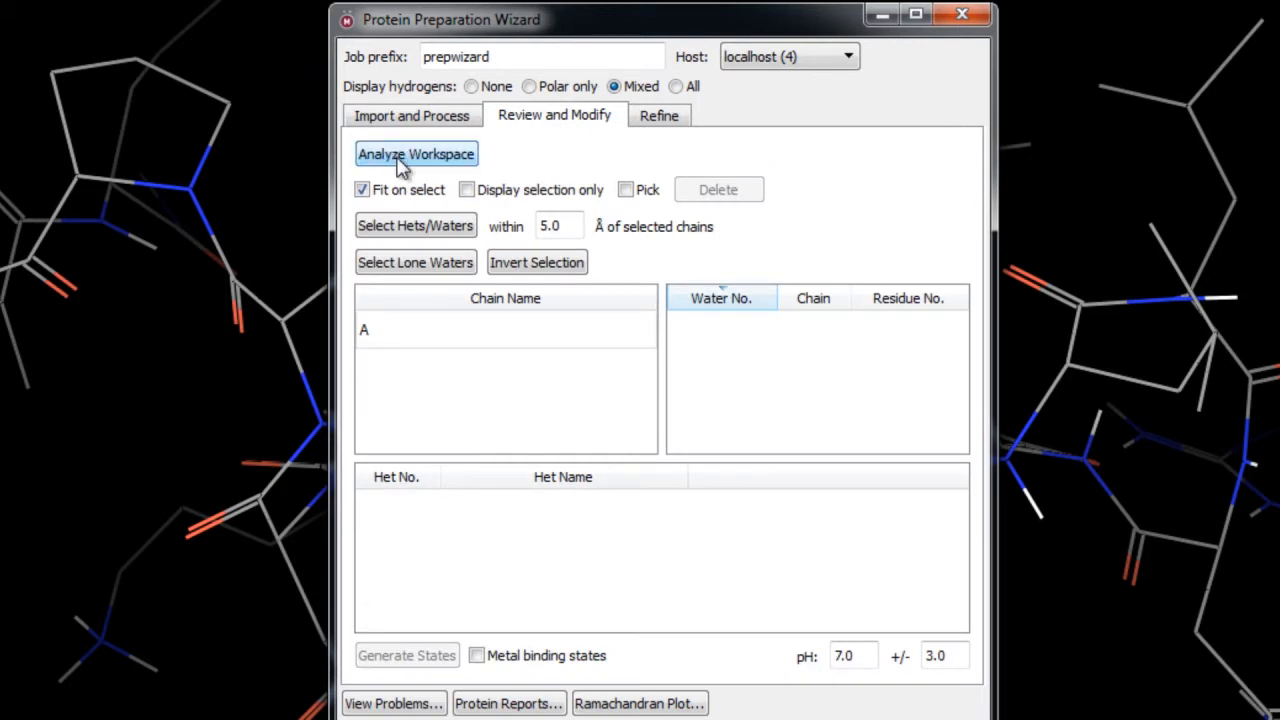
mouse_move(528, 580)
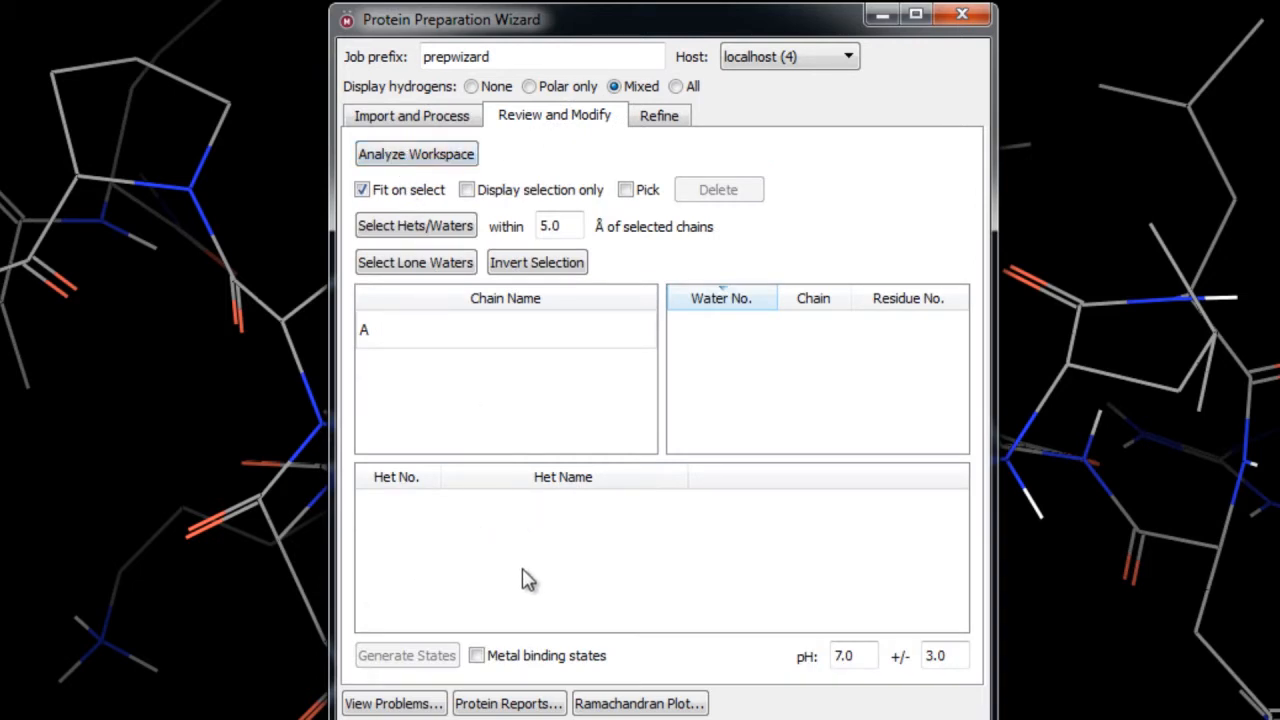
mouse_move(784, 388)
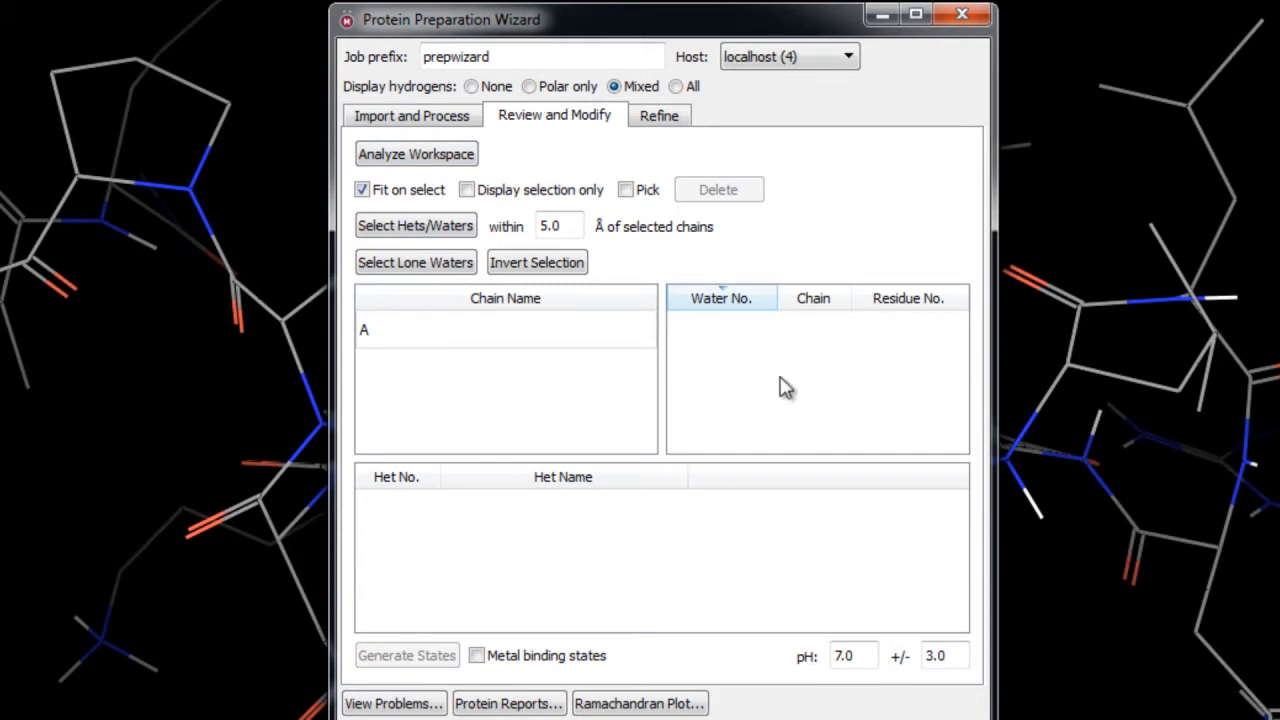
In Refine, optimize the hydrogen-bond network of the protein
click(658, 114)
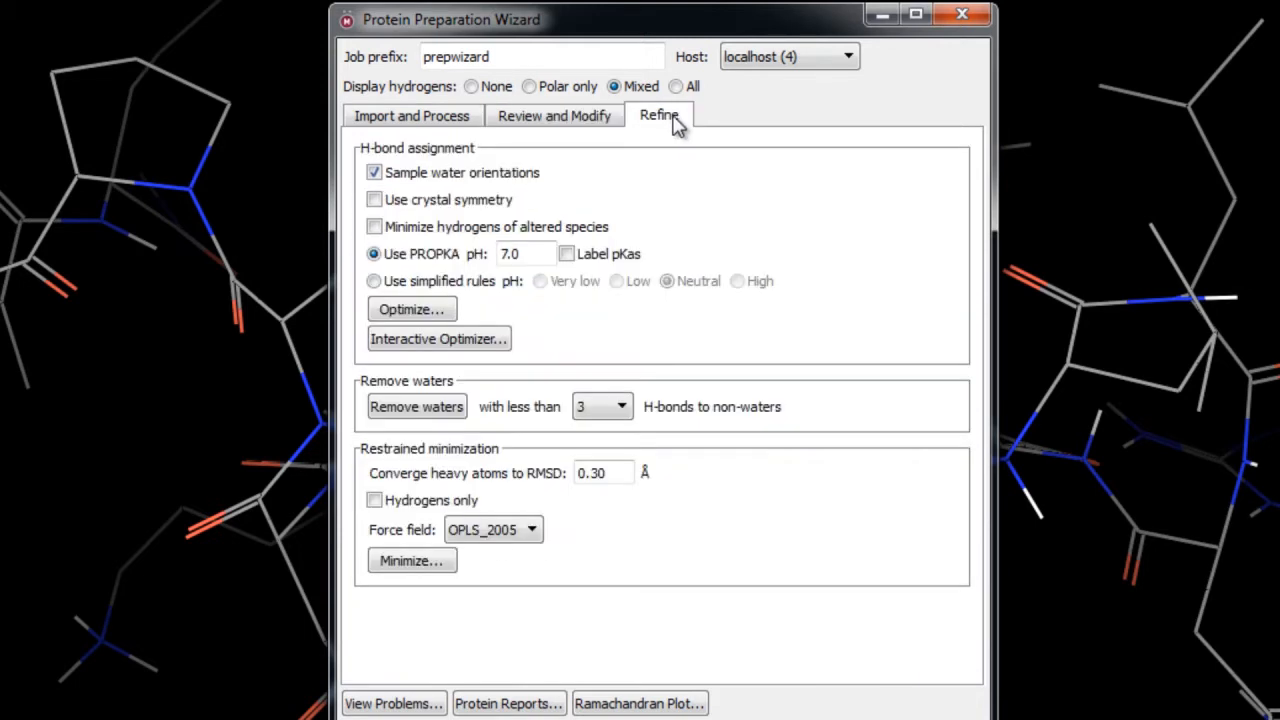
mouse_move(440, 320)
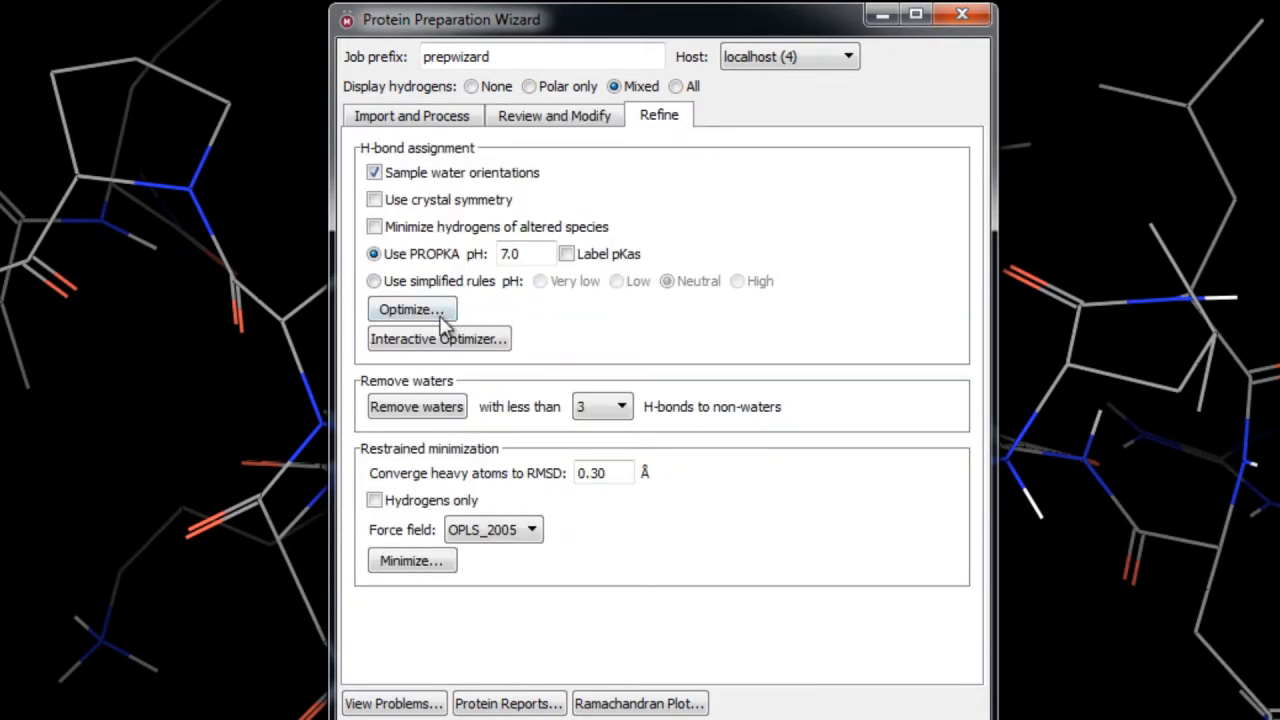
click(412, 308)
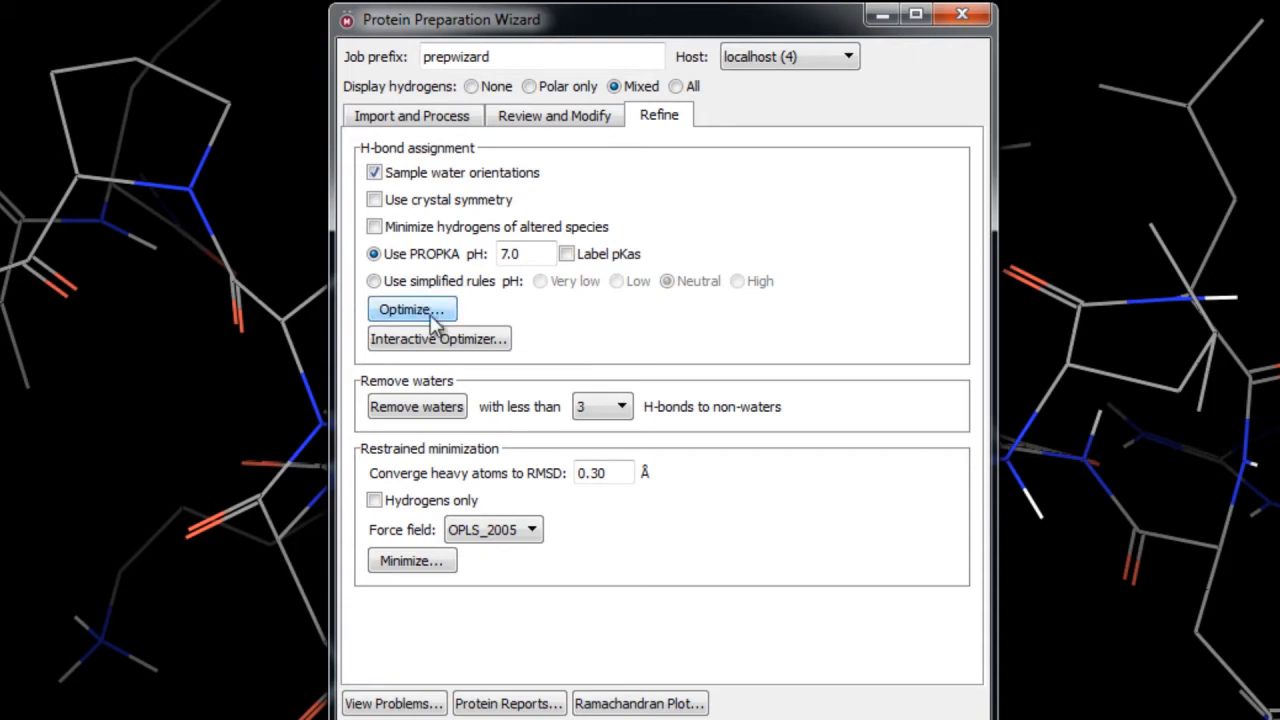
click(412, 308)
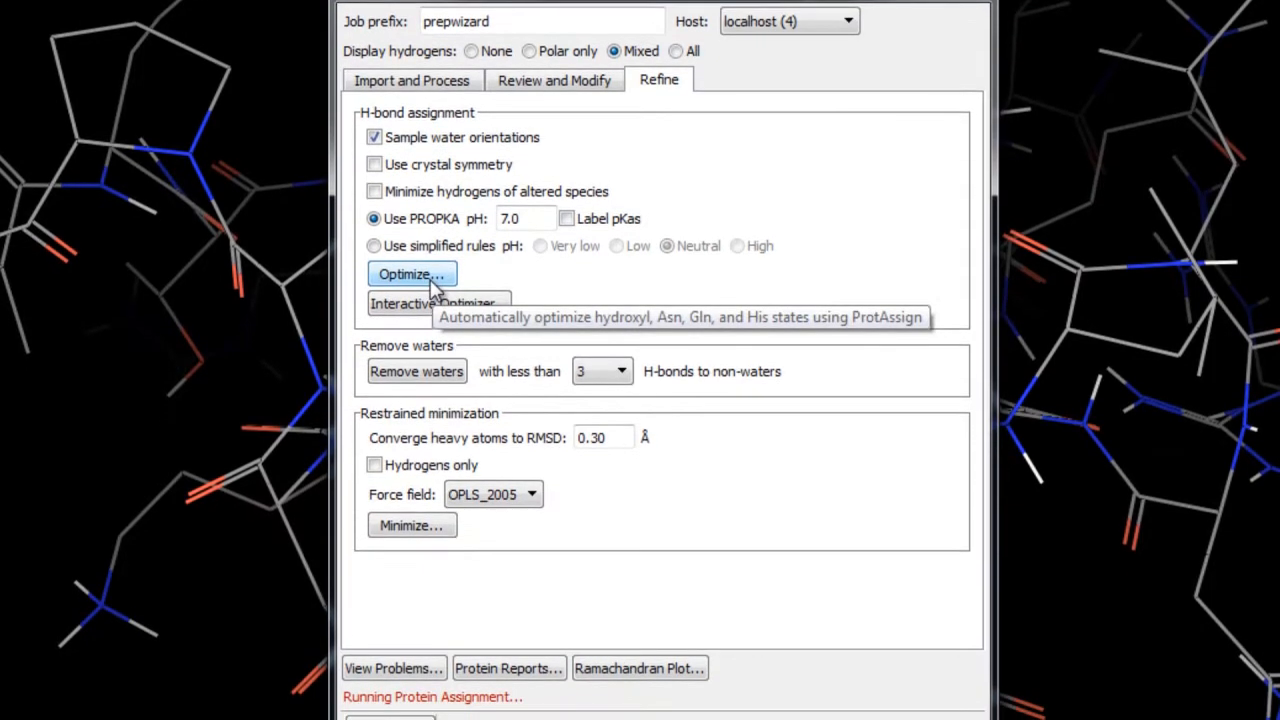
mouse_move(600, 292)
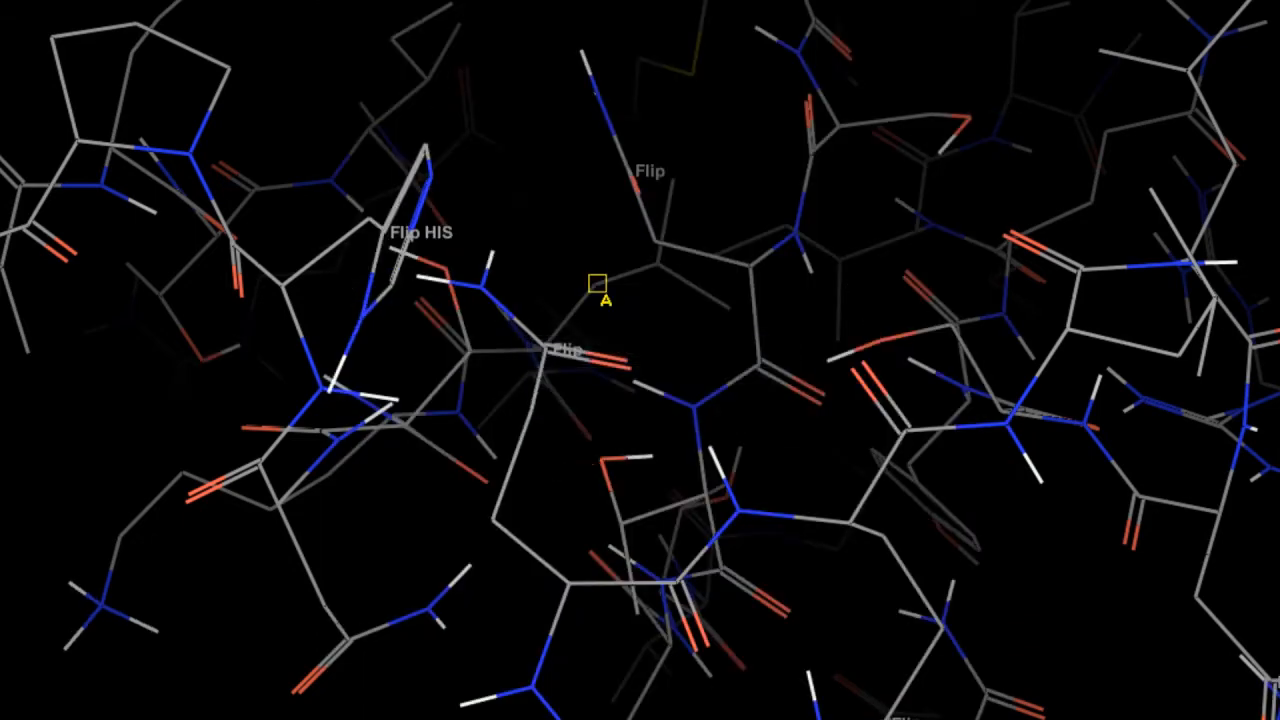
Start the restrained minimization of the prepared protein
click(412, 524)
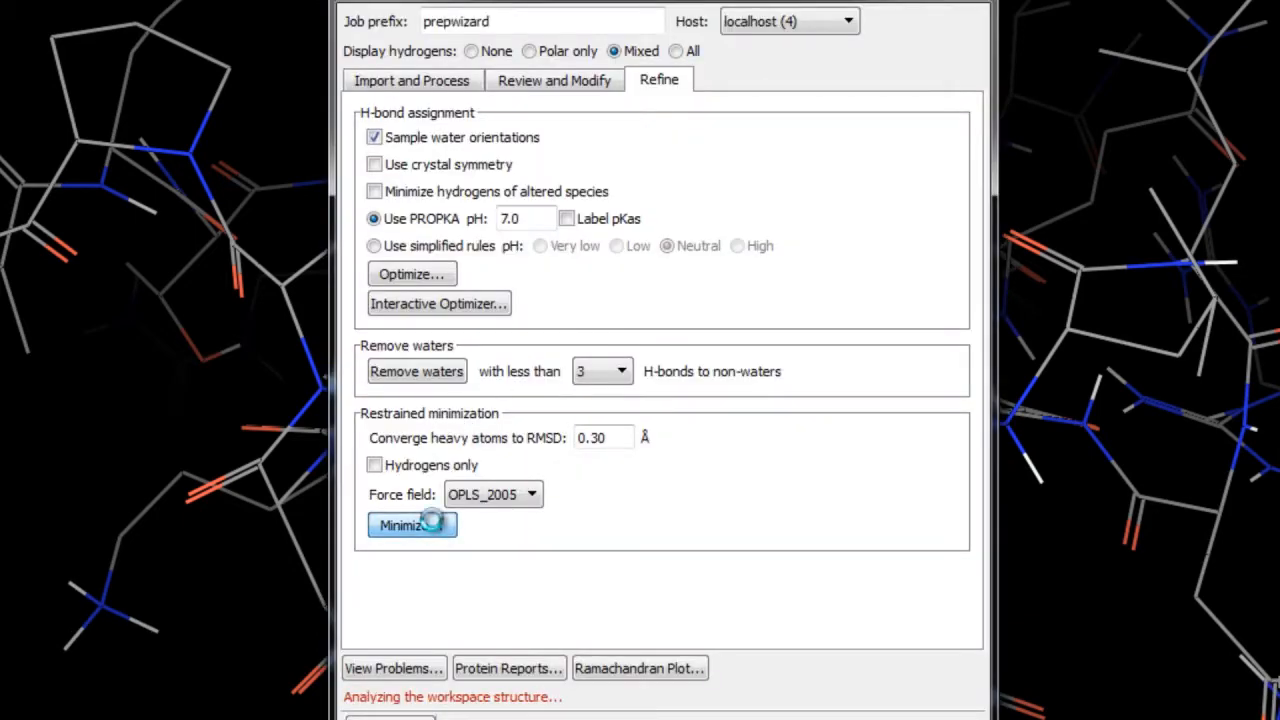
click(410, 524)
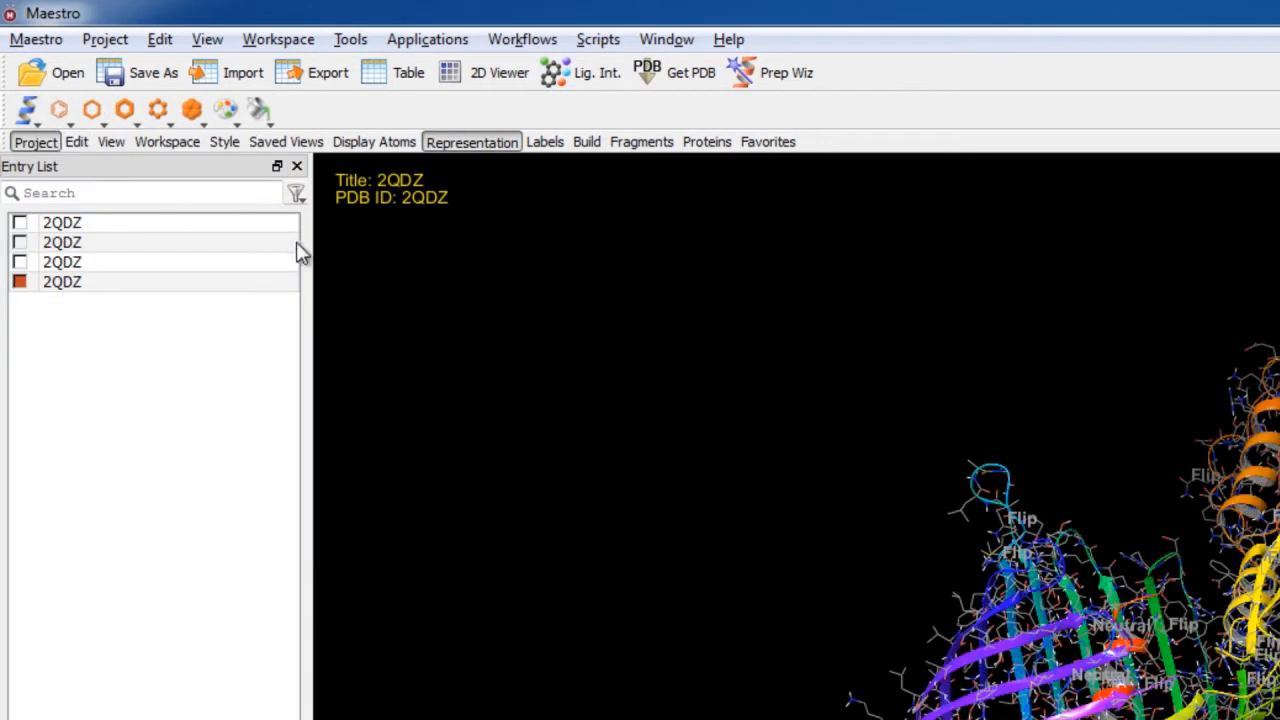
mouse_move(530, 164)
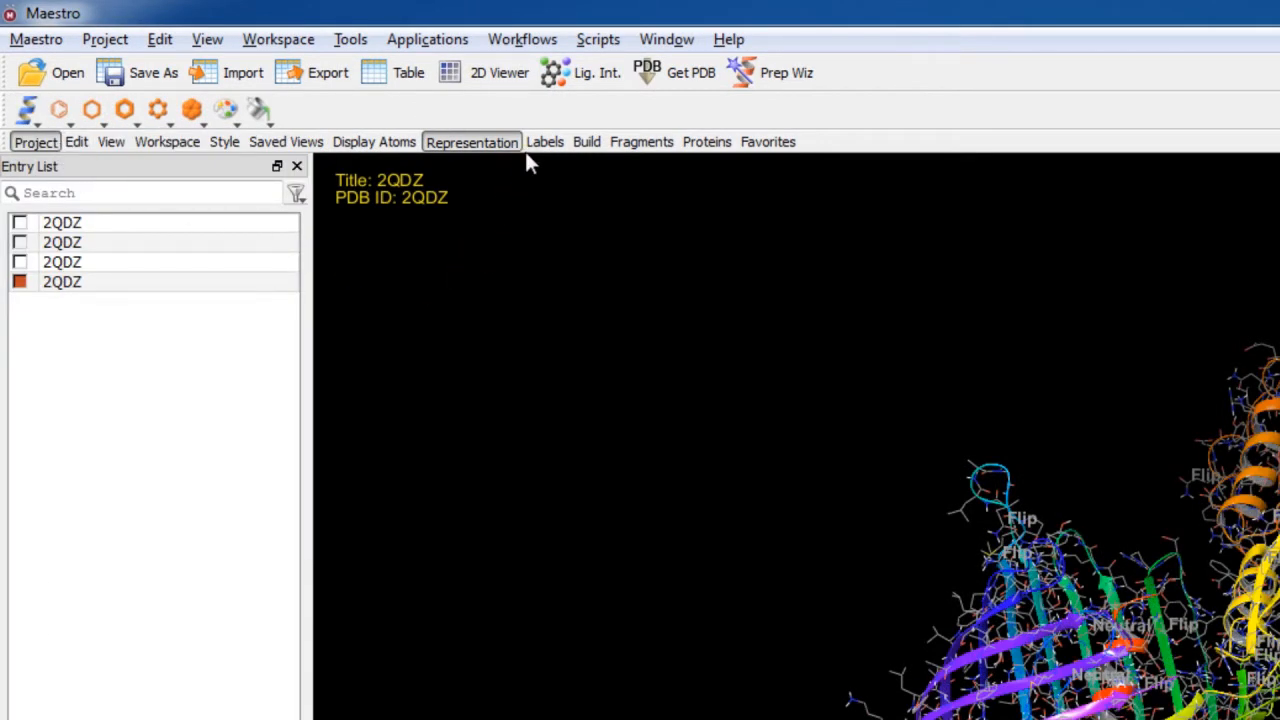
Launch the Desmond System Builder for molecular dynamics setup
click(544, 140)
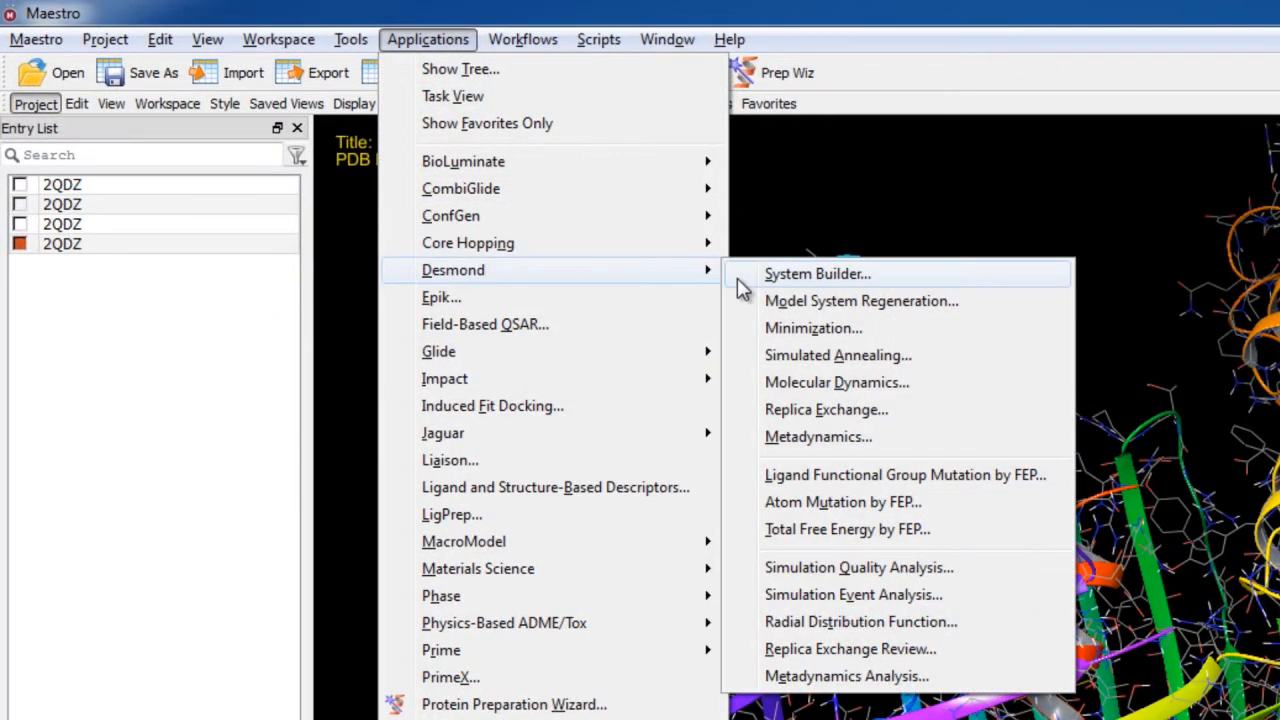
mouse_move(452, 96)
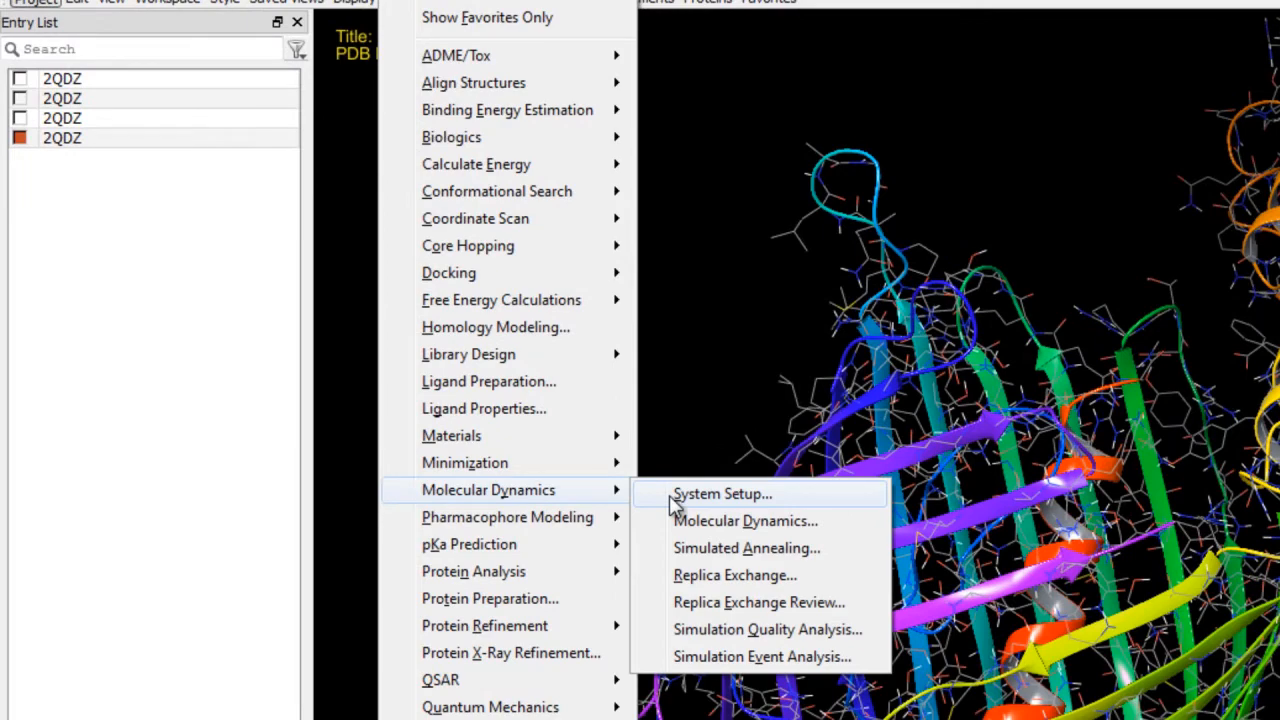
click(722, 492)
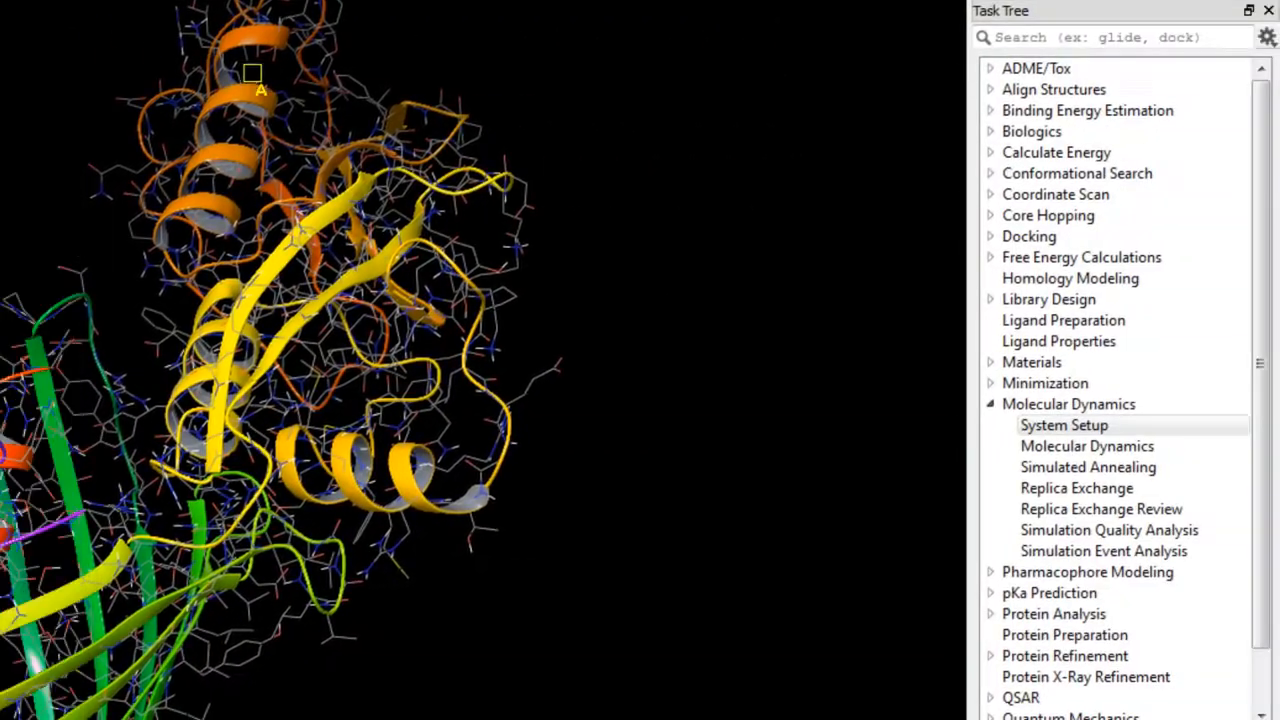
text(*p)
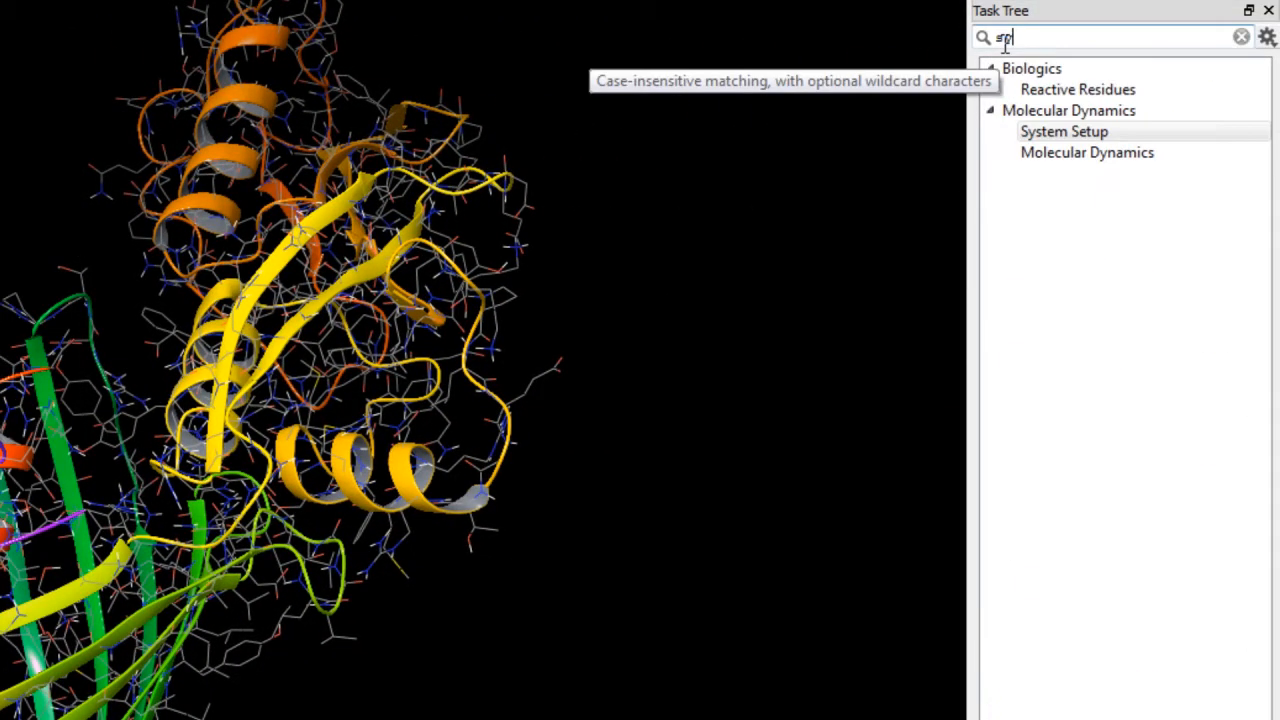
text(sys)
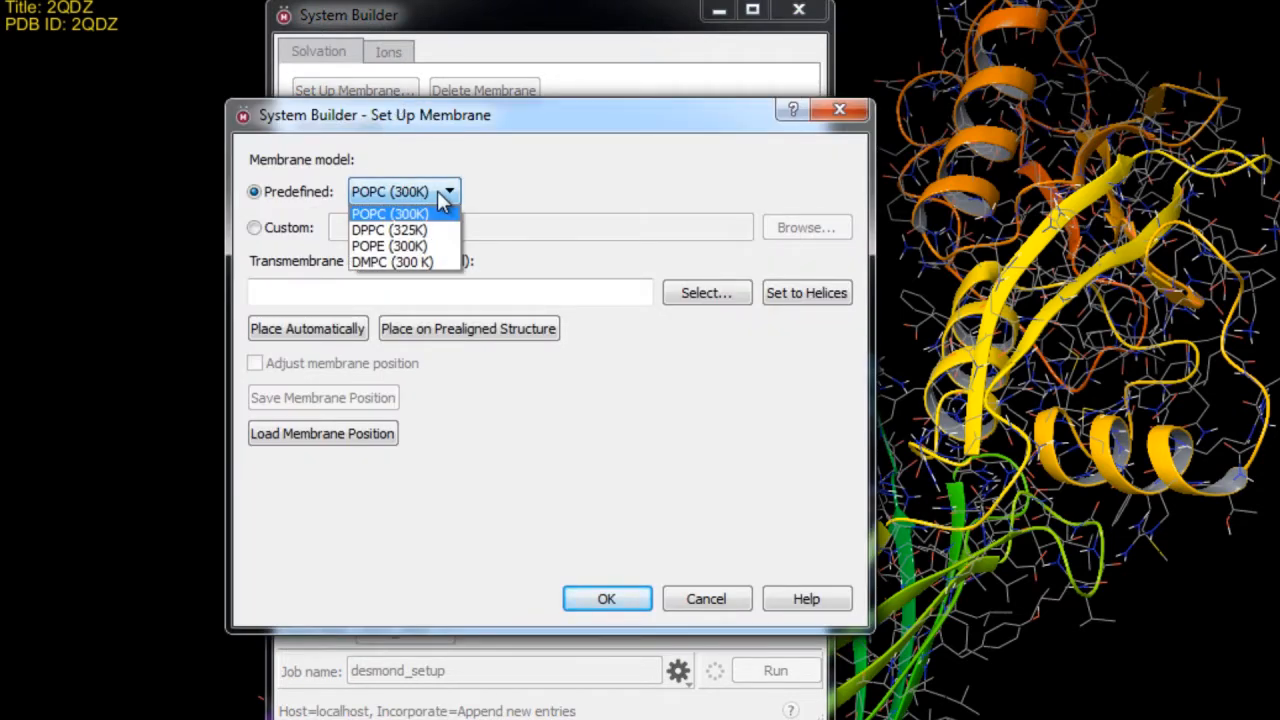
mouse_move(390, 230)
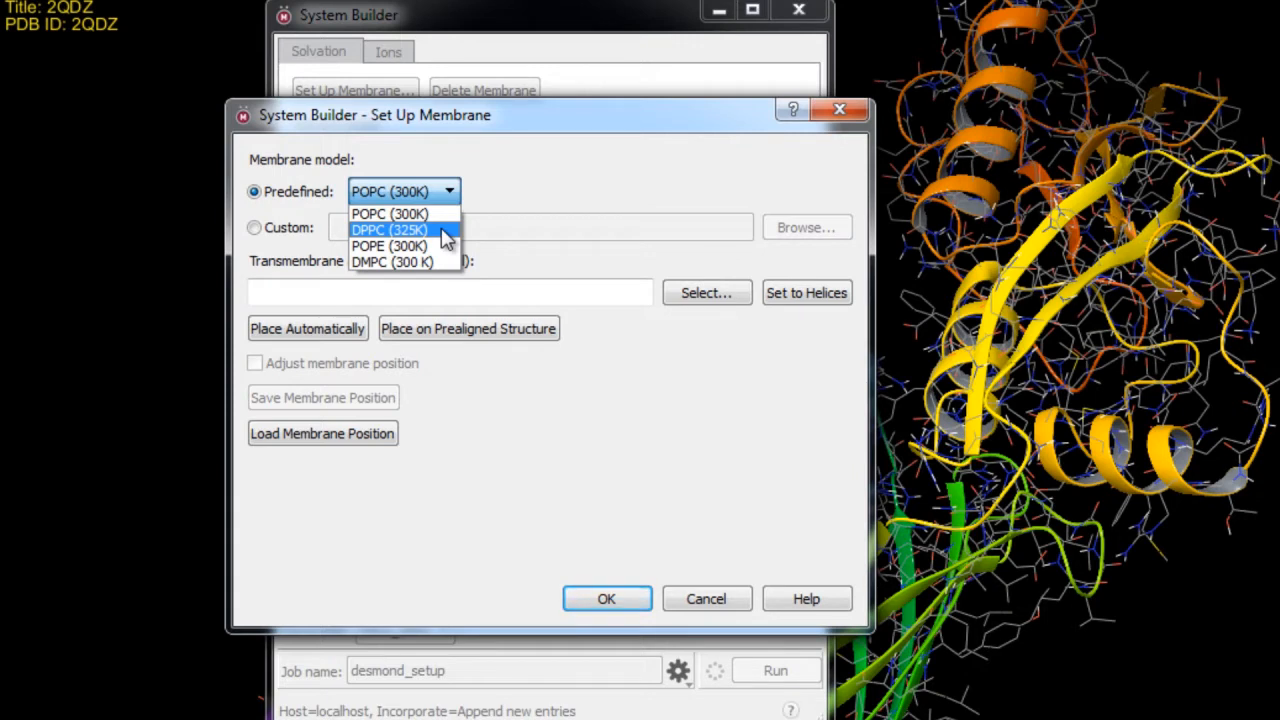
Choose the DPPC (325K) membrane model and place it automatically around the protein
click(388, 228)
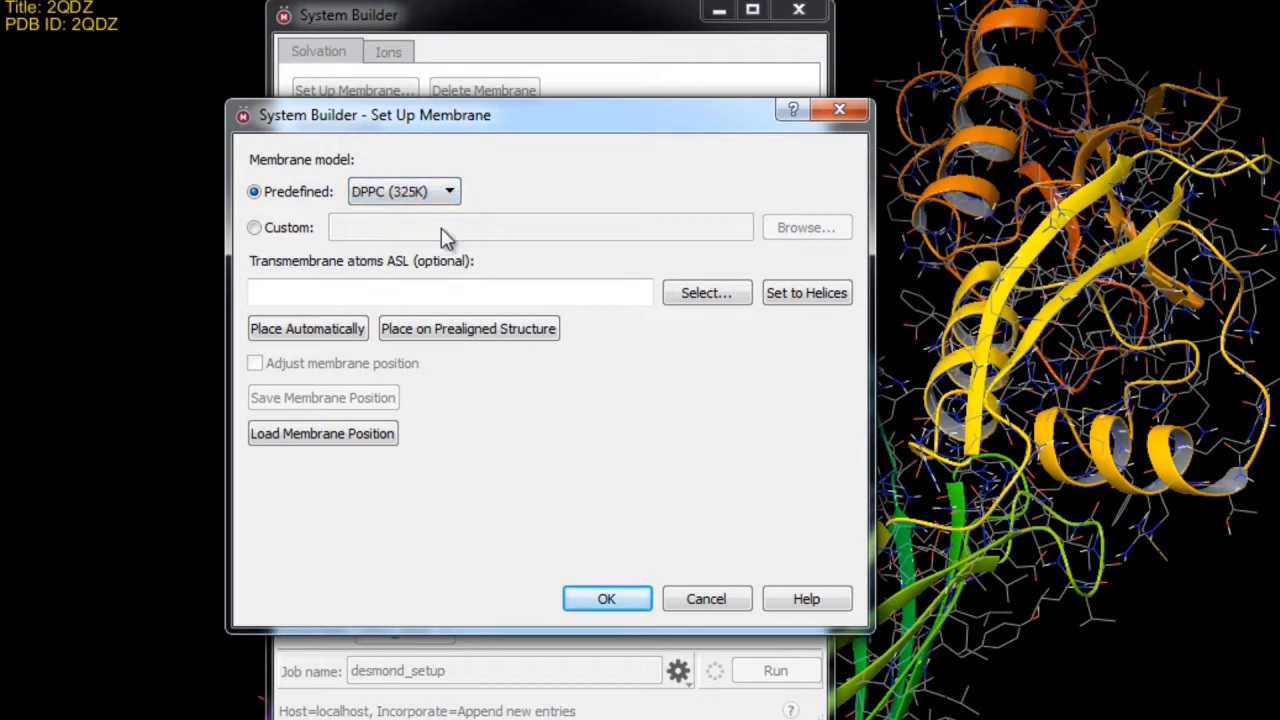
mouse_move(308, 328)
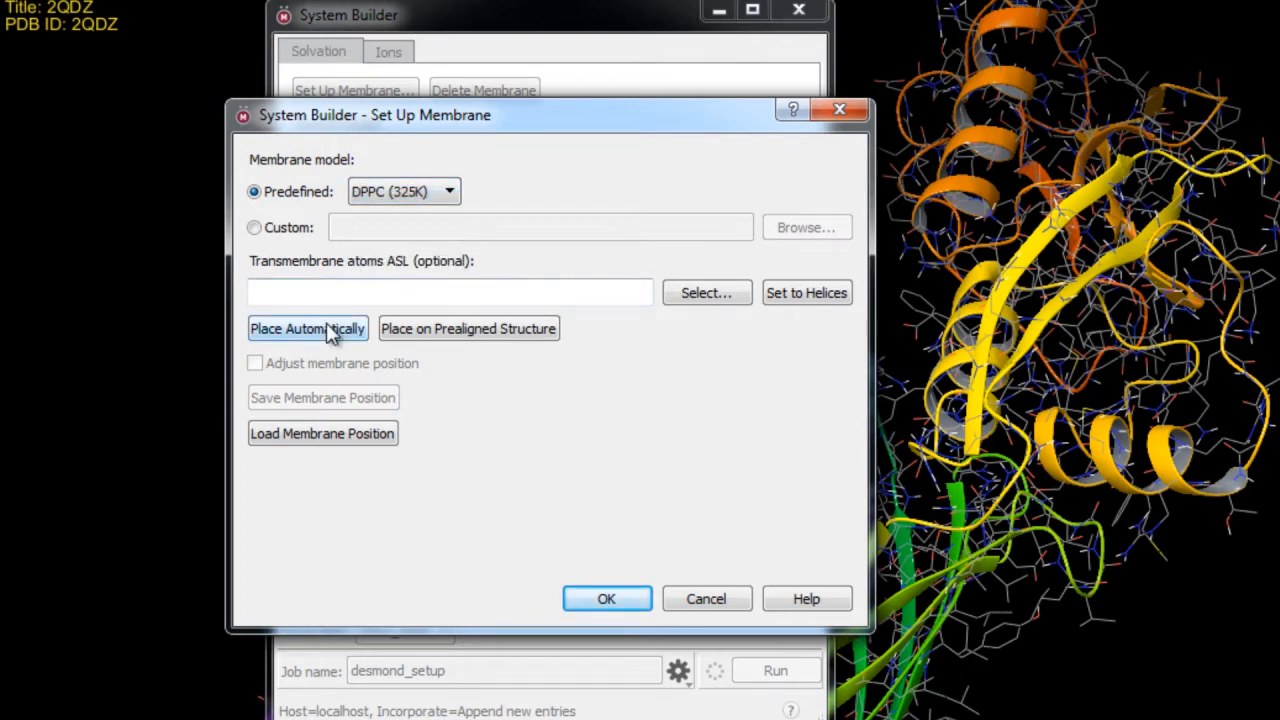
click(308, 328)
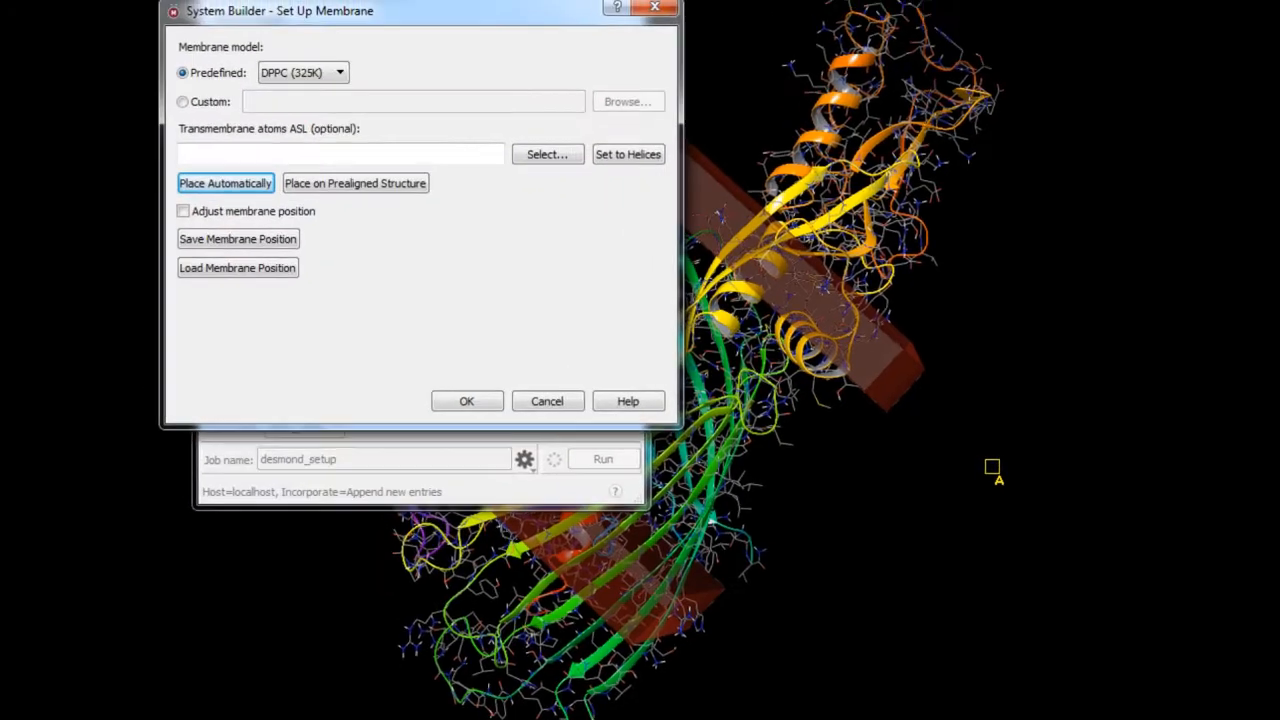
Select transmembrane atoms as residues 209-554 intersected with strand secondary structure
click(548, 154)
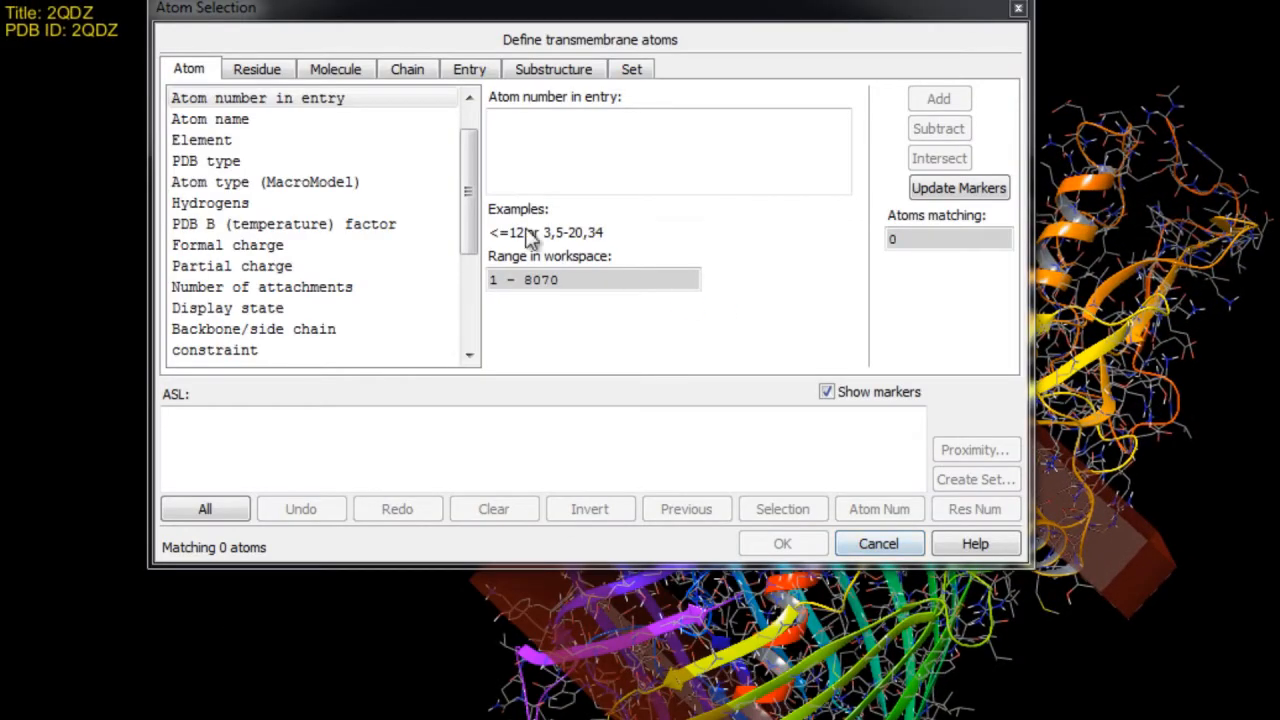
click(256, 68)
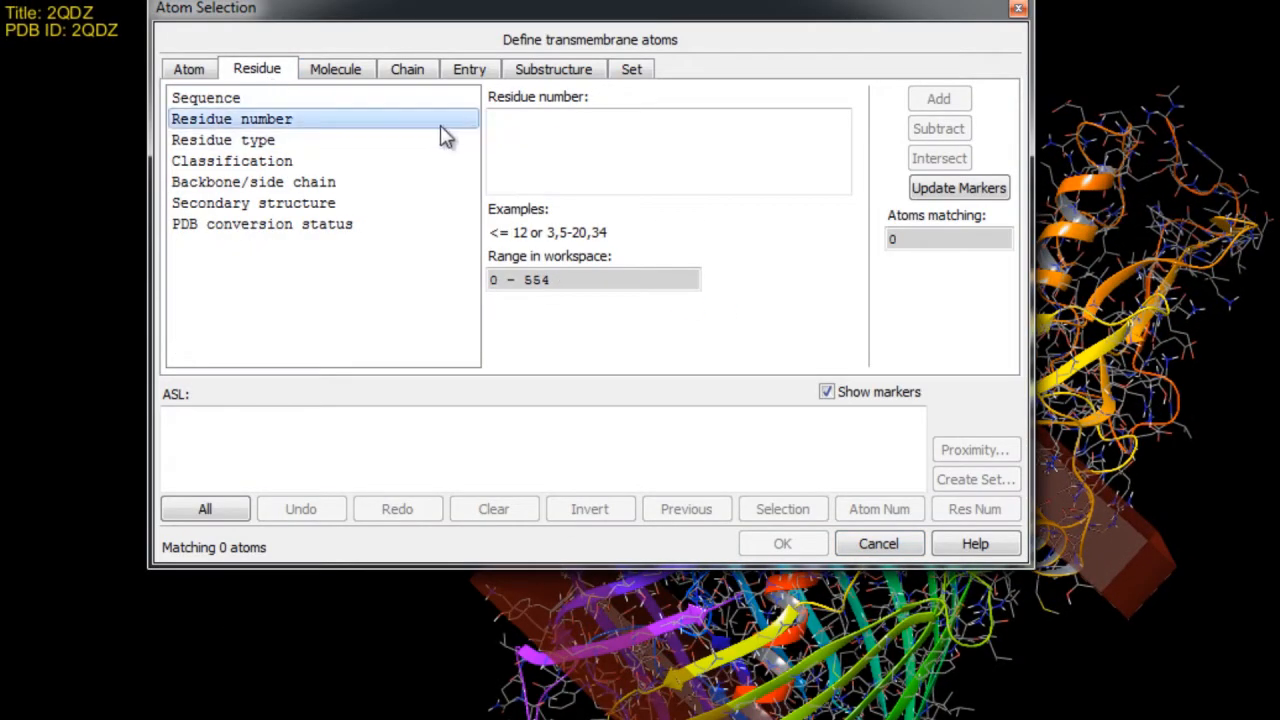
text(209)
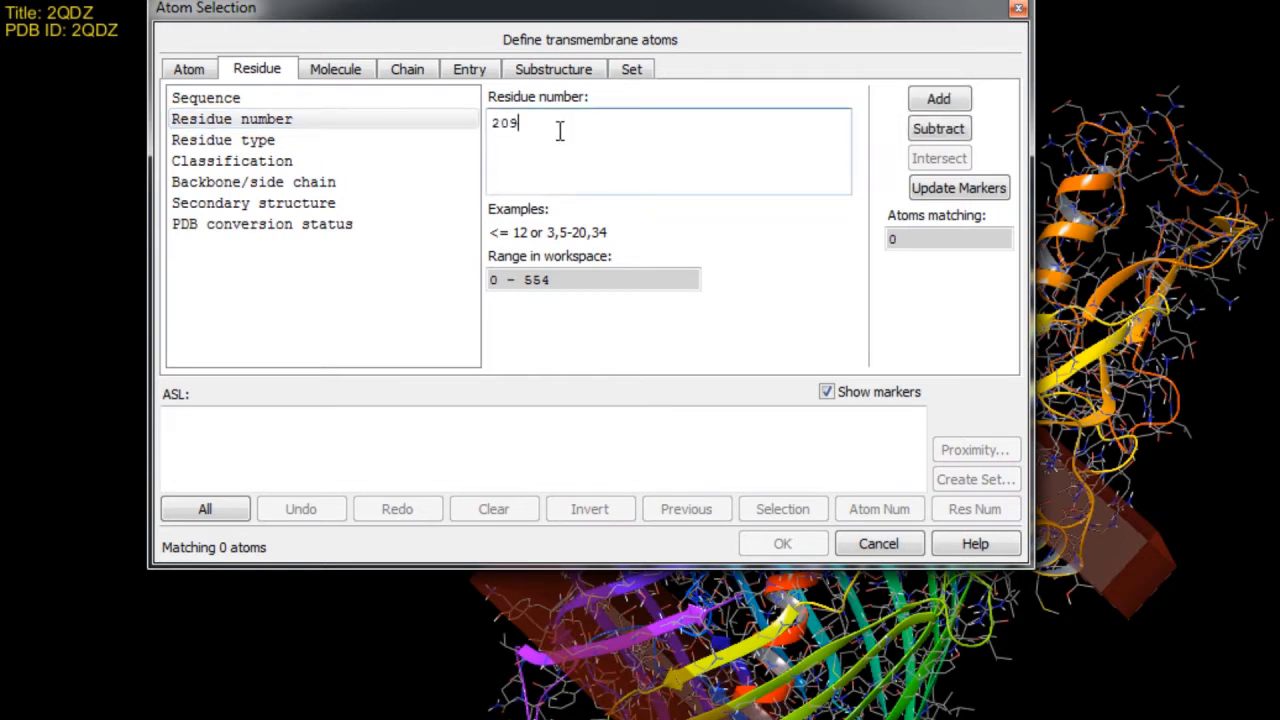
text(-554)
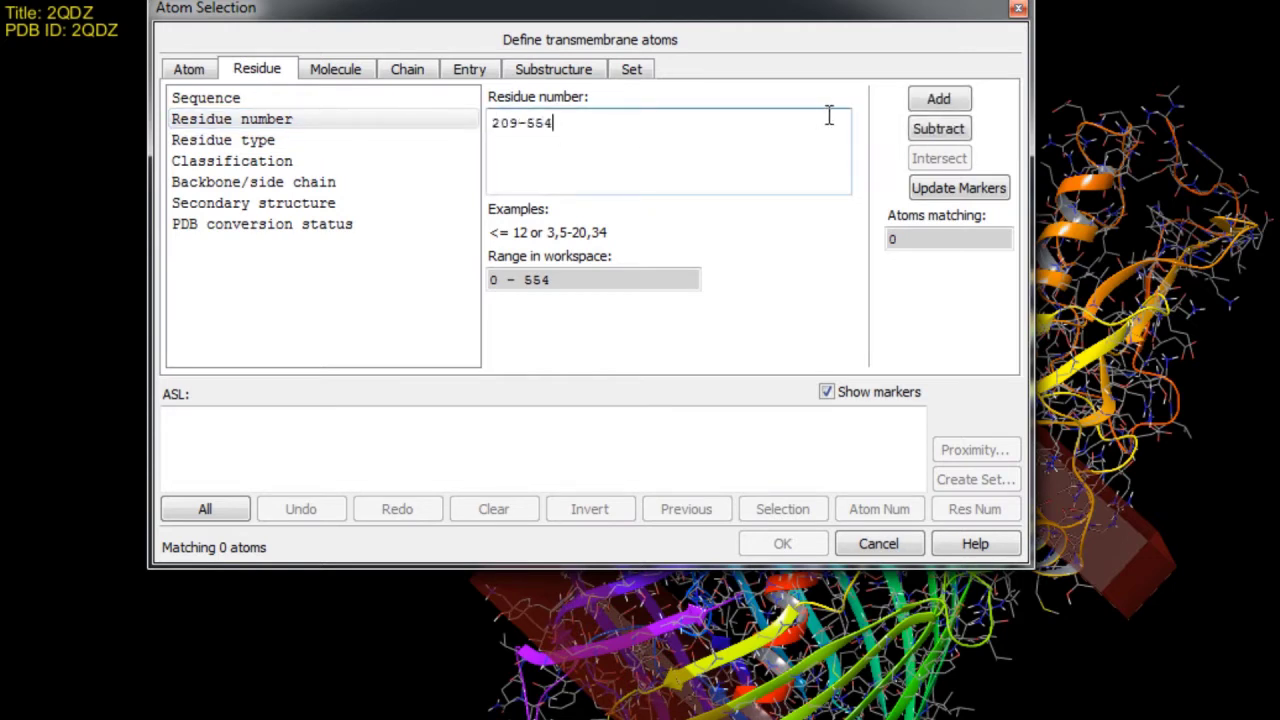
click(252, 202)
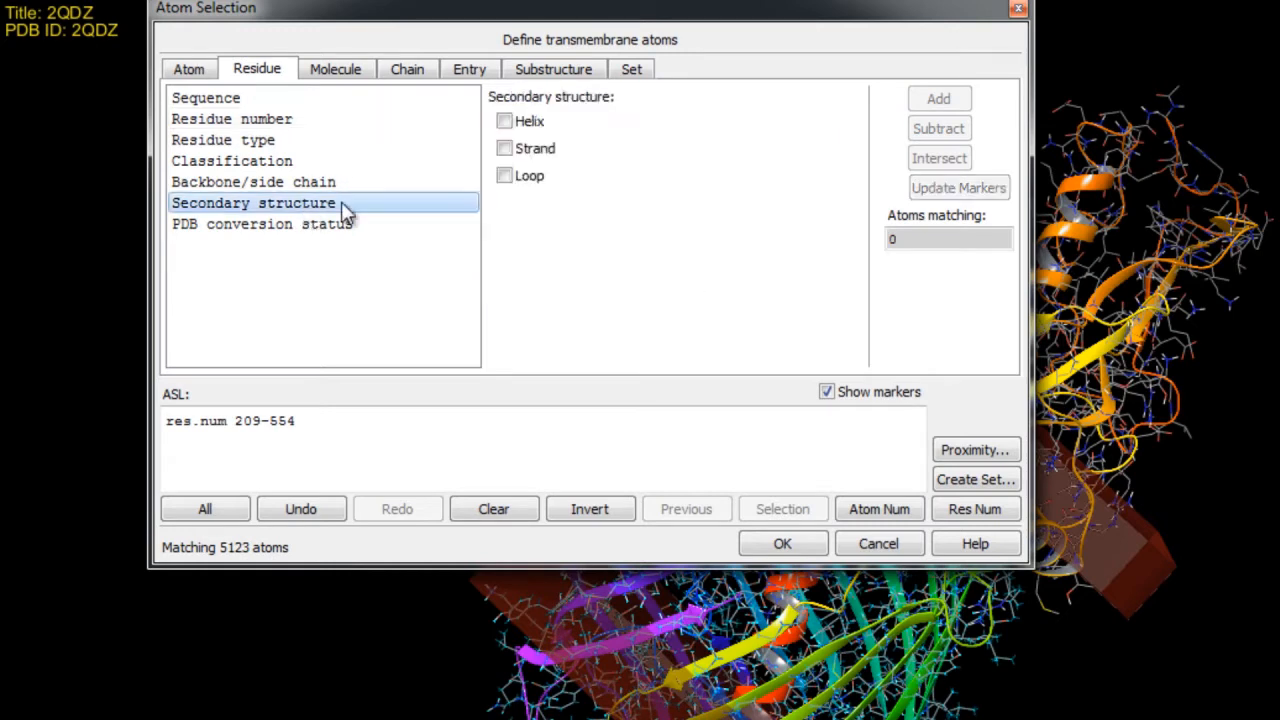
click(504, 148)
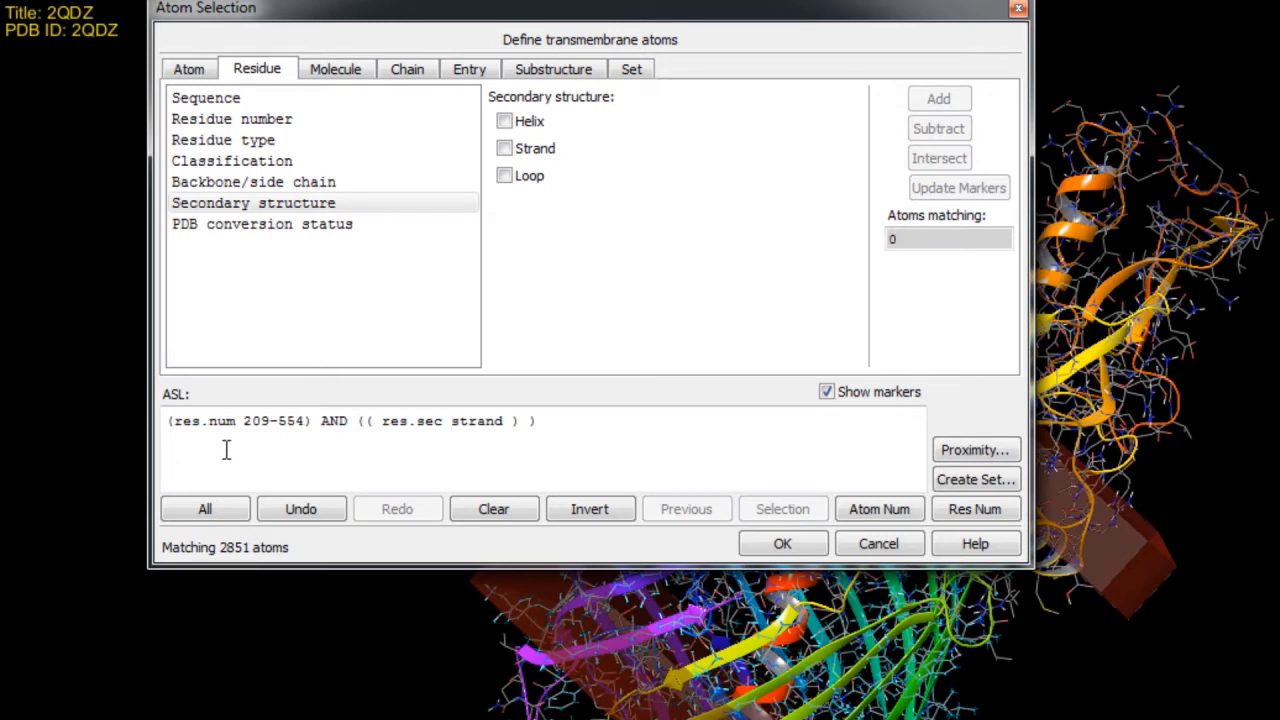
mouse_move(284, 444)
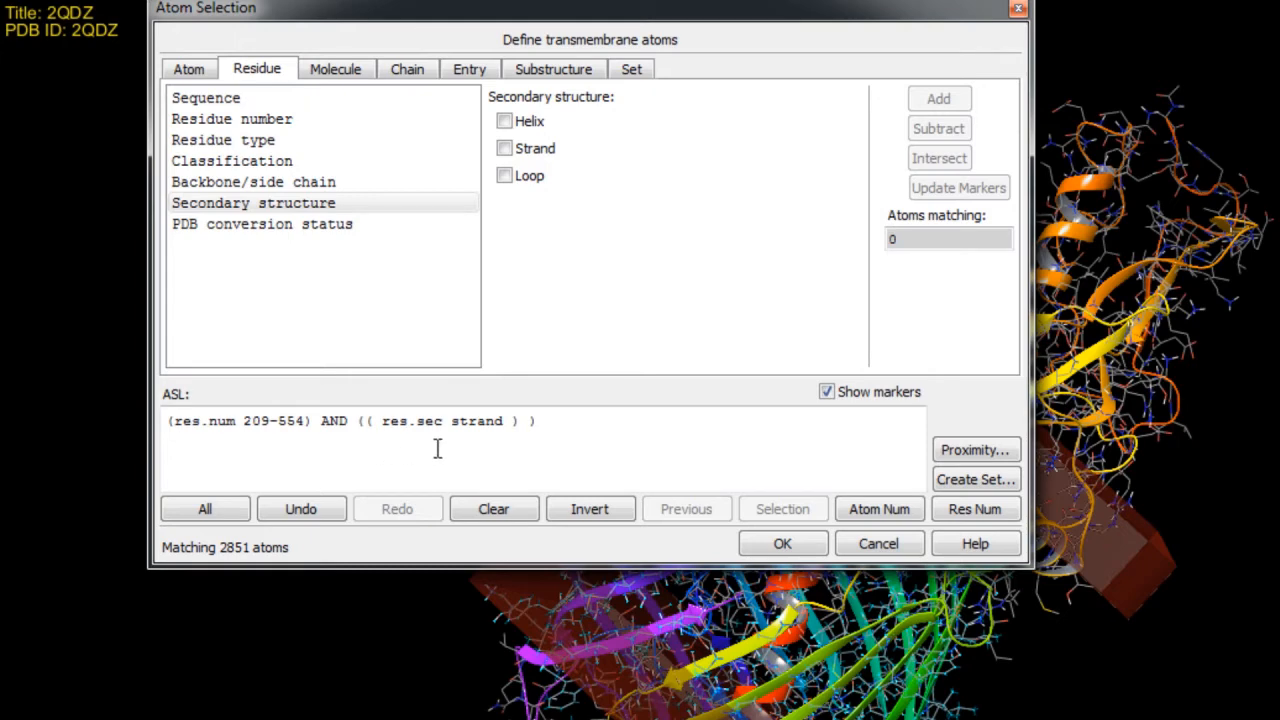
Accept the transmembrane ASL and re-place the membrane automatically across the barrel
click(782, 544)
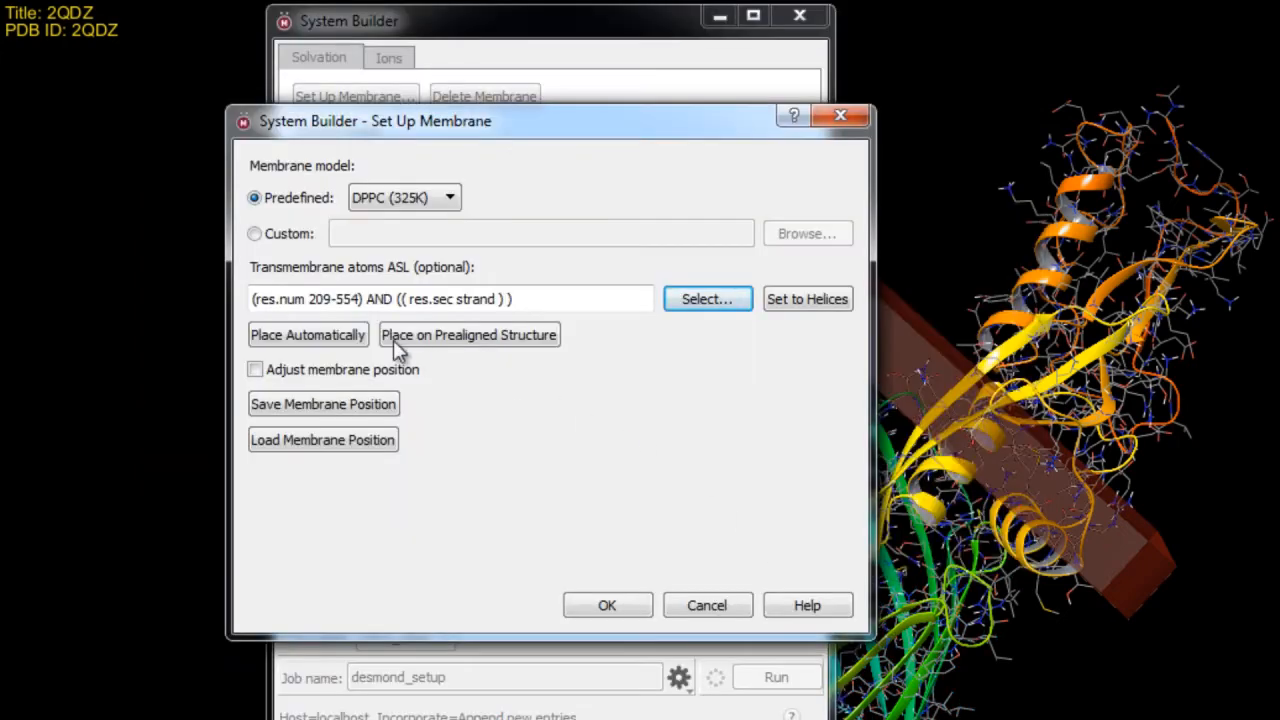
click(308, 334)
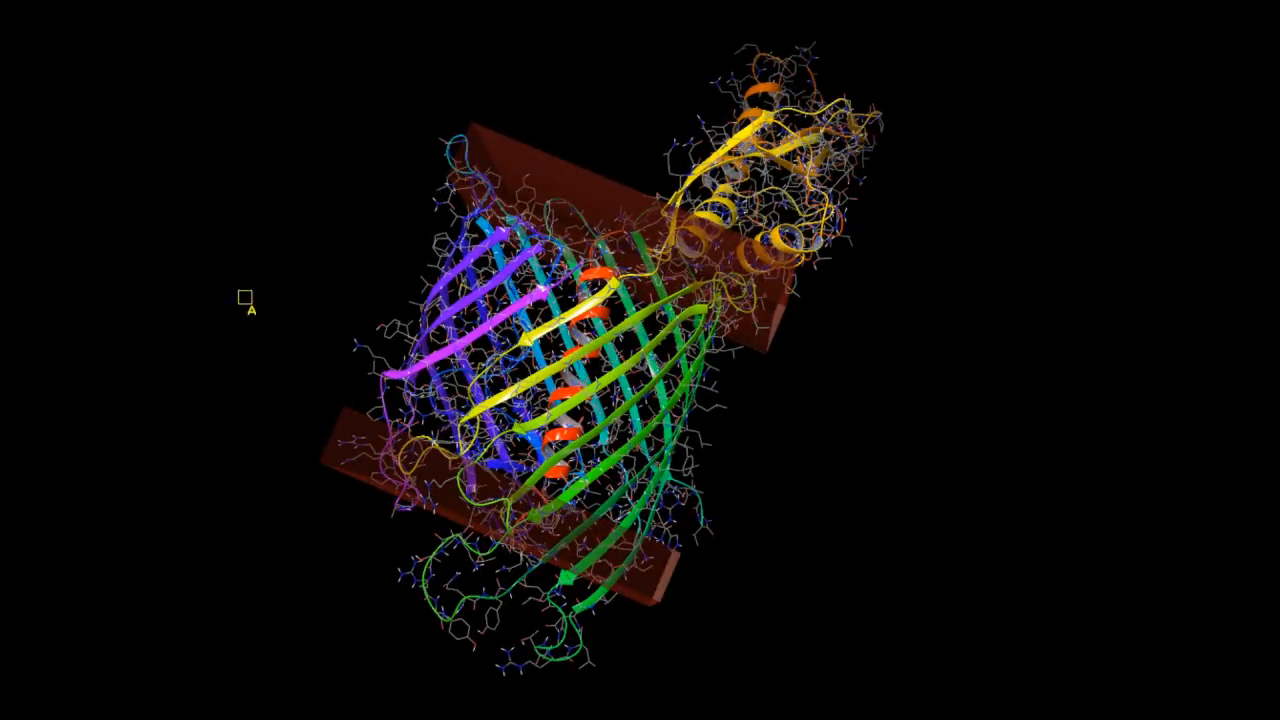
click(364, 96)
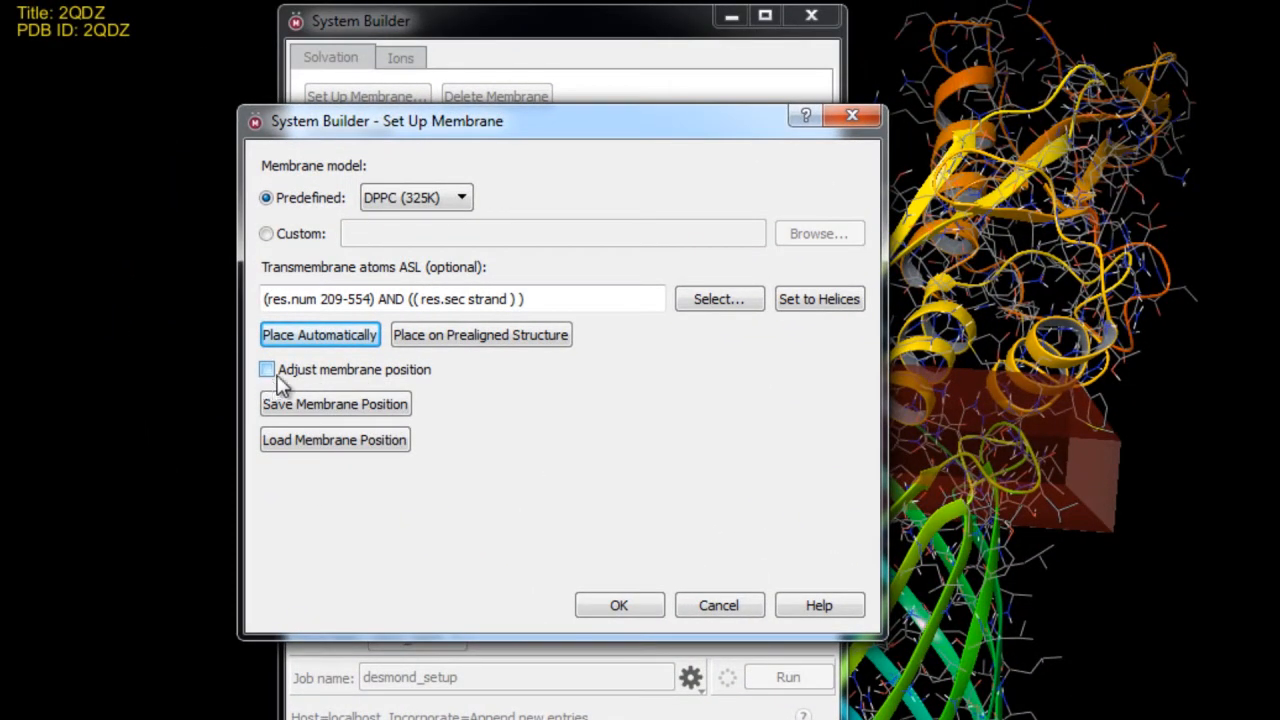
mouse_move(424, 384)
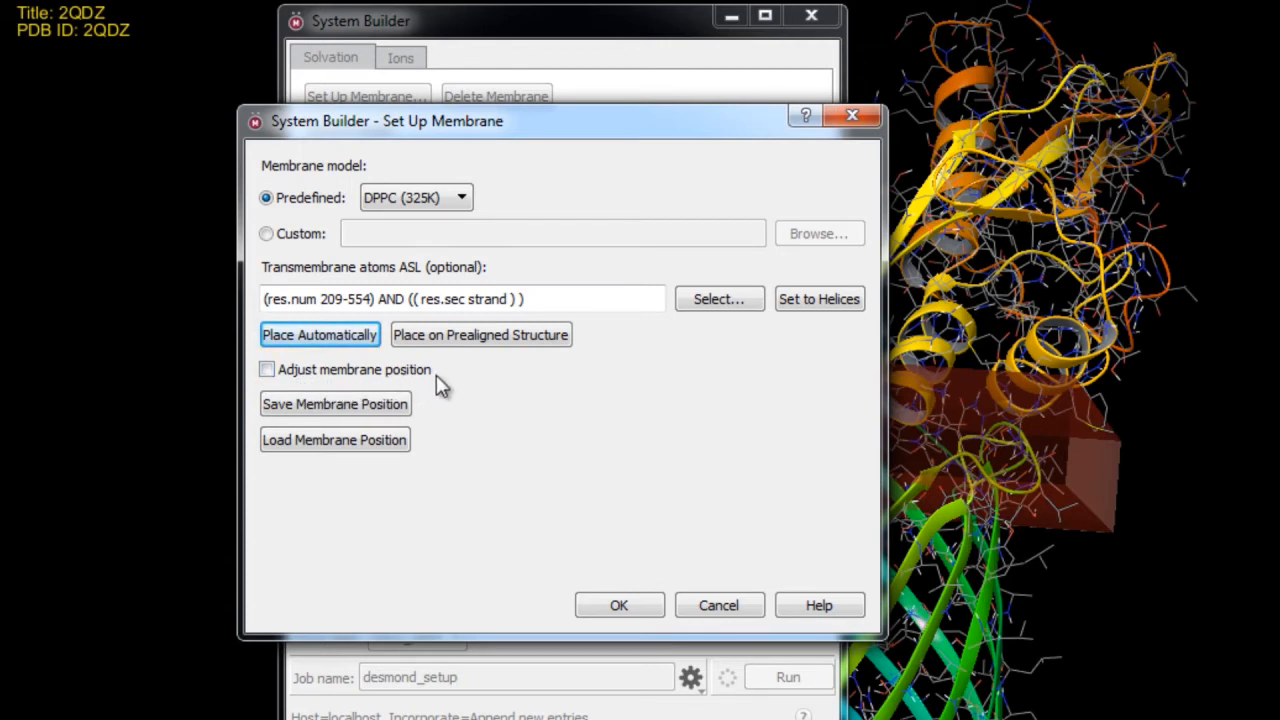
Accept the membrane setup with SPC solvent and show the boundary box
click(618, 604)
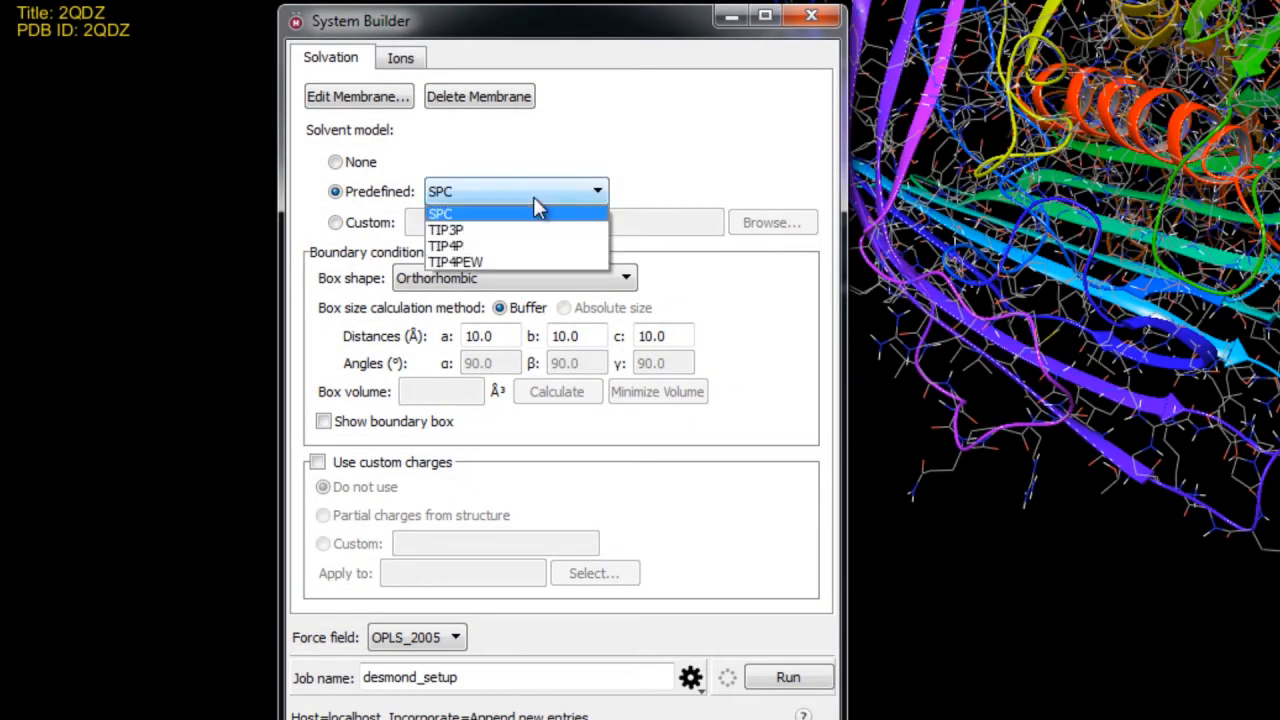
mouse_move(548, 260)
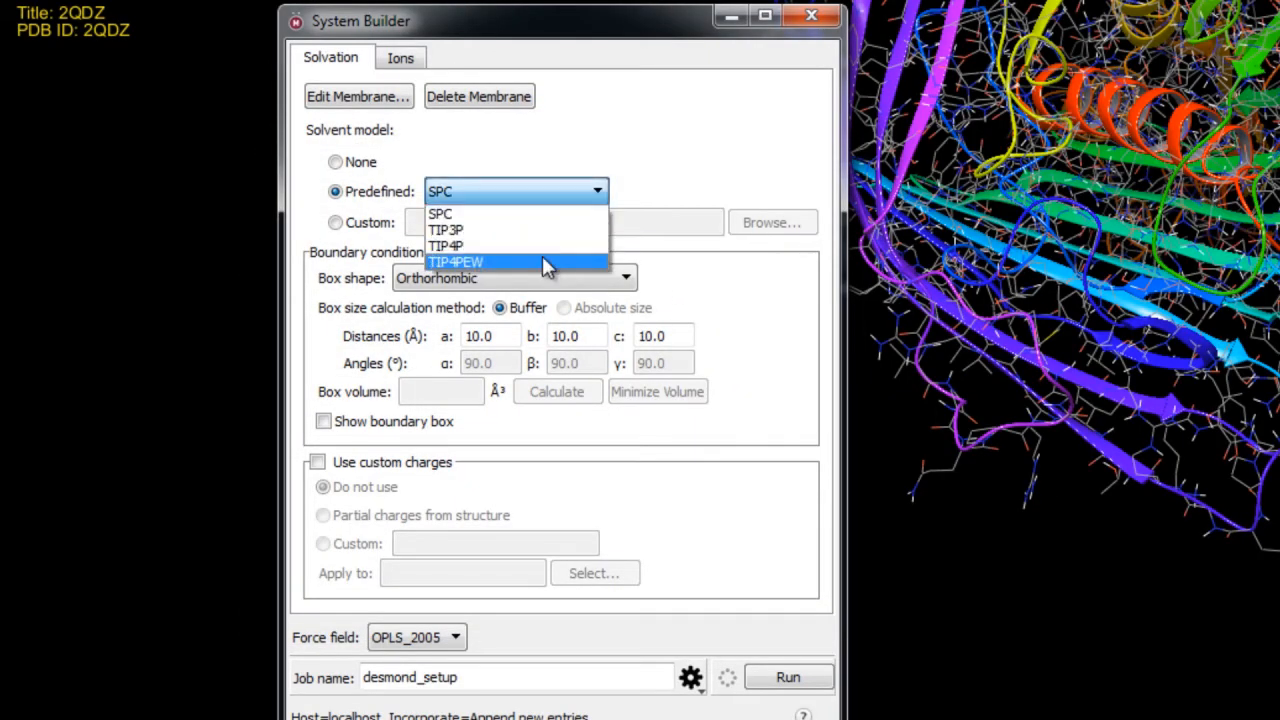
mouse_move(530, 212)
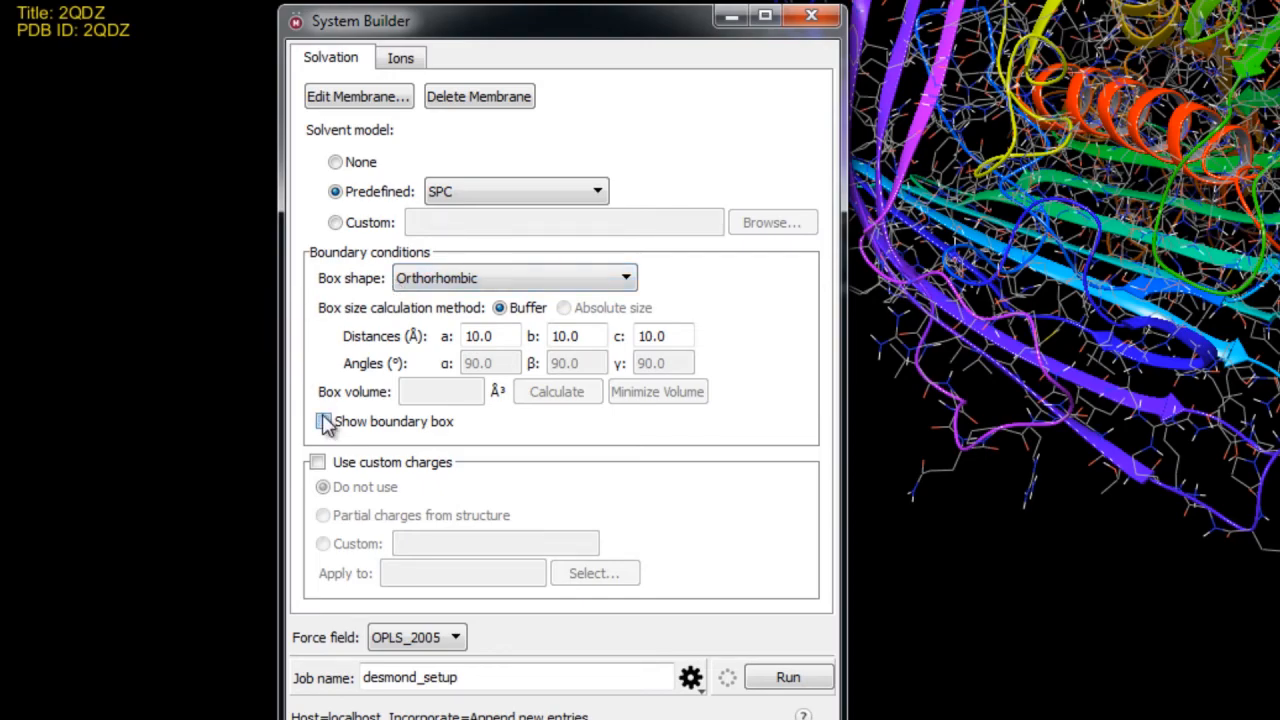
click(324, 420)
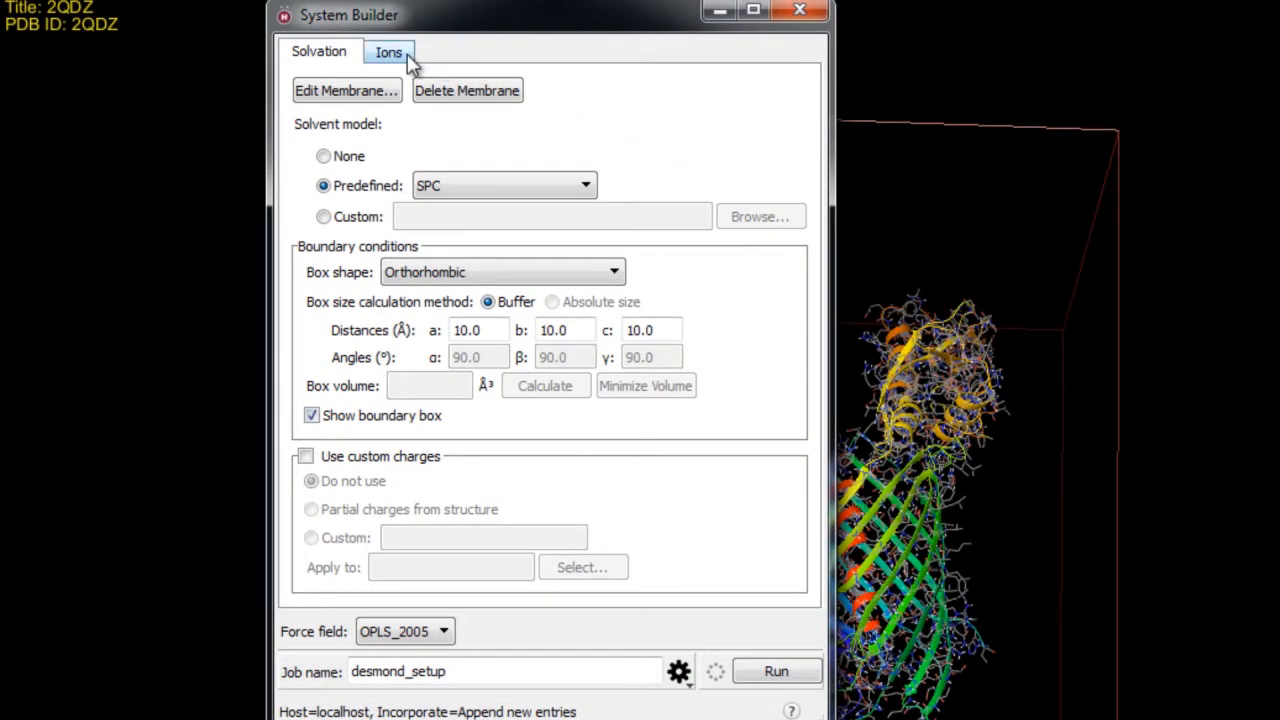
Neutralize with Cl- and add 0.15 M salt with Na+ and Cl- ions
click(388, 52)
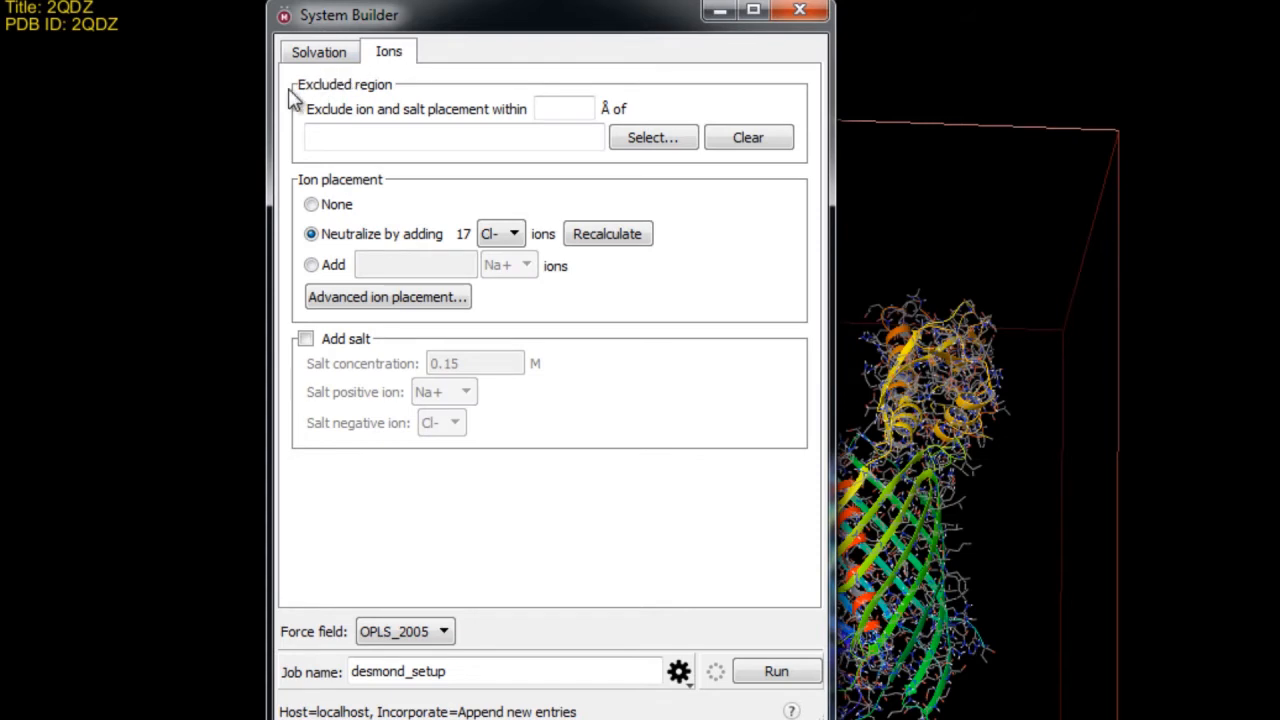
mouse_move(476, 102)
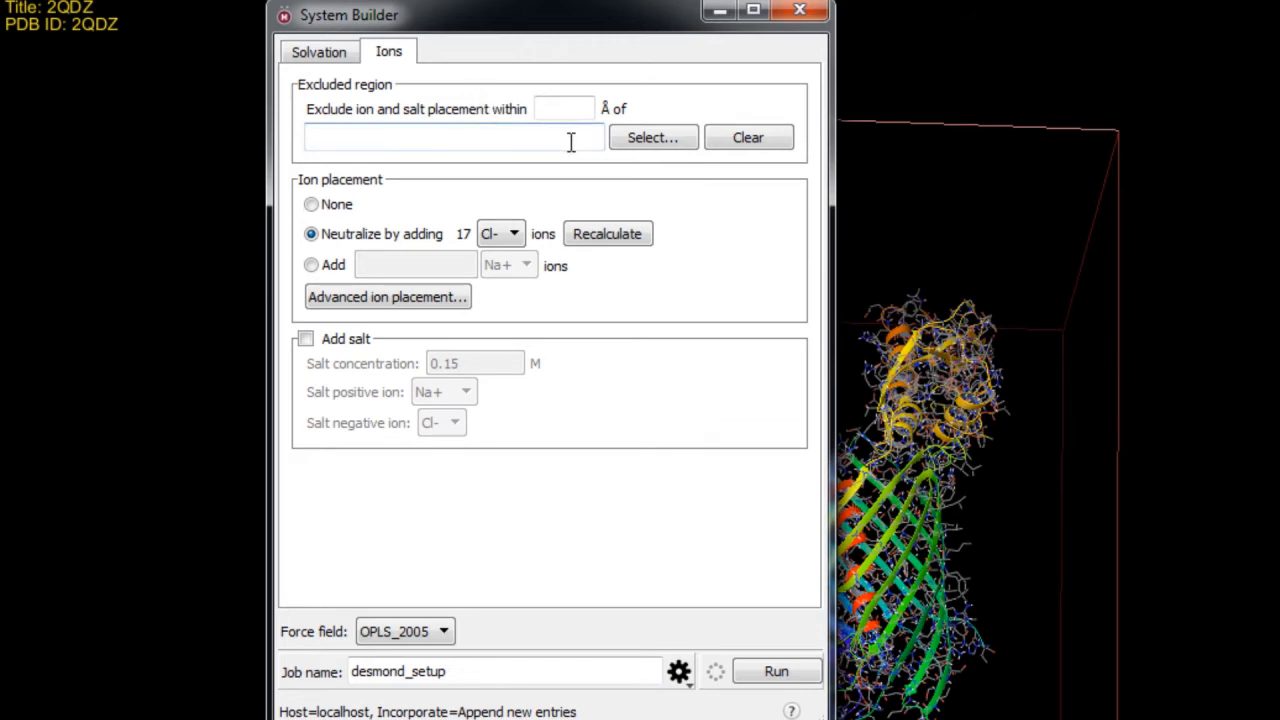
mouse_move(620, 186)
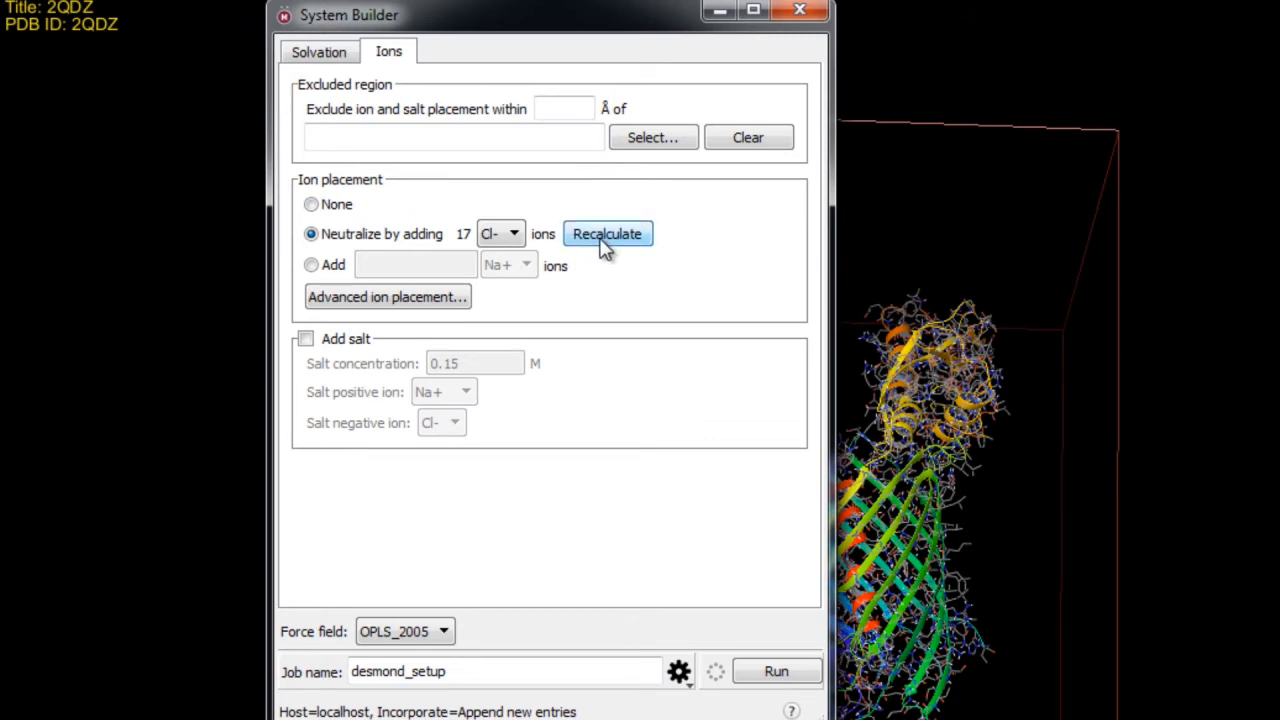
mouse_move(500, 232)
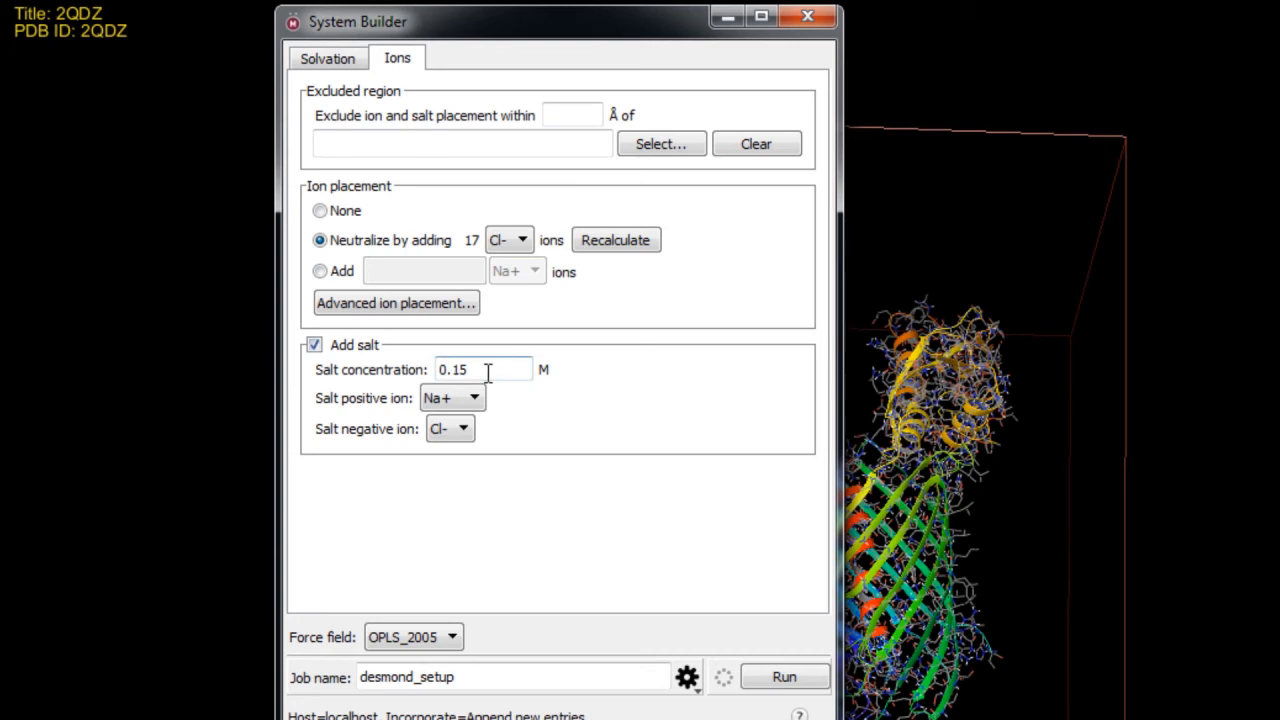
mouse_move(590, 438)
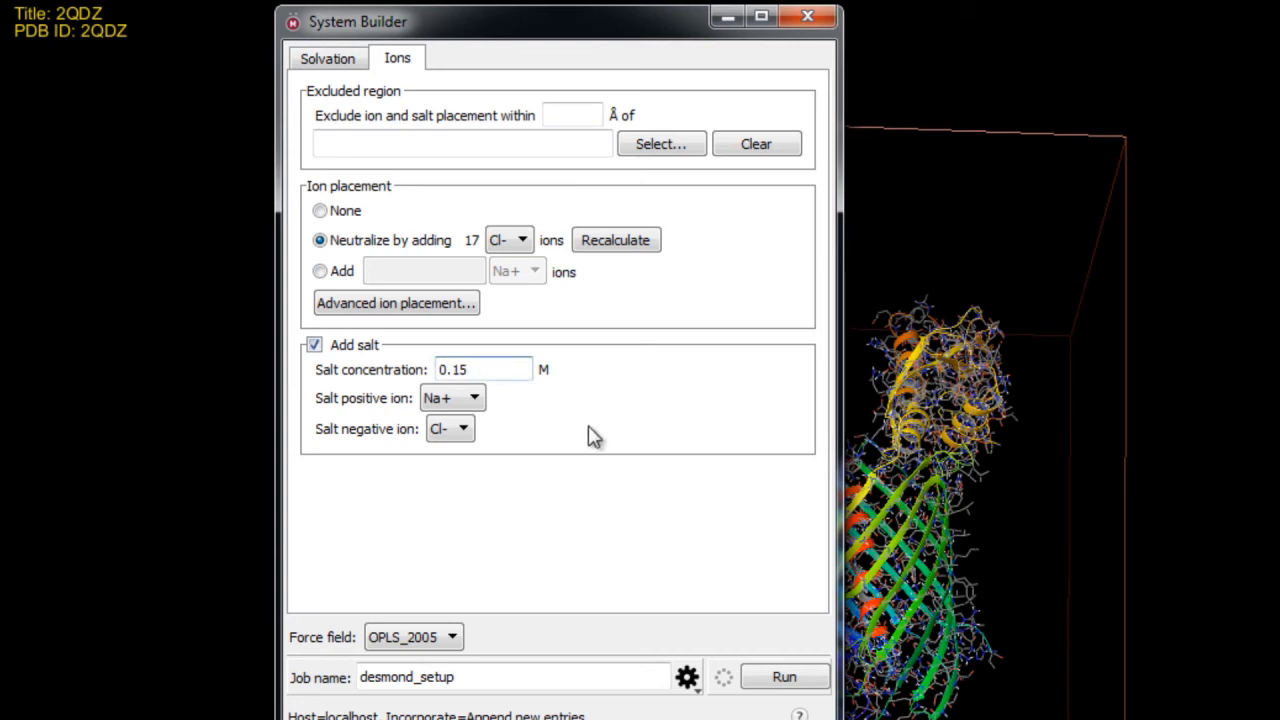
click(484, 368)
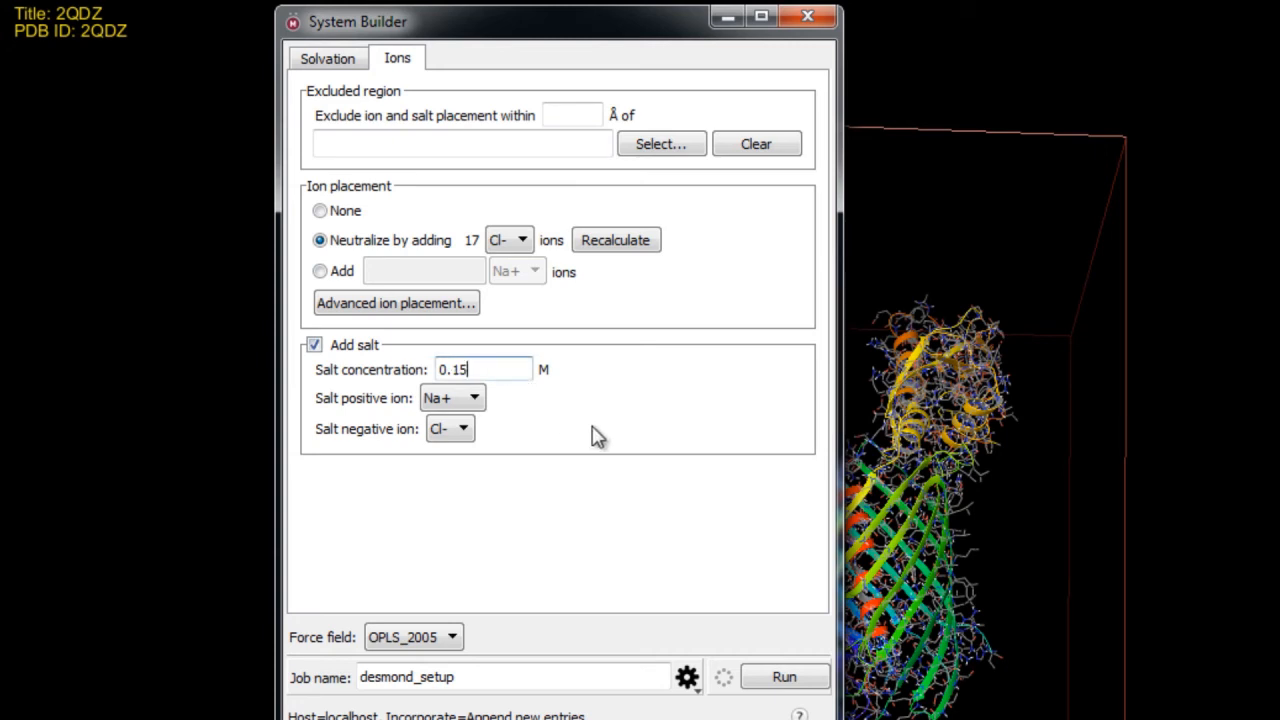
mouse_move(510, 414)
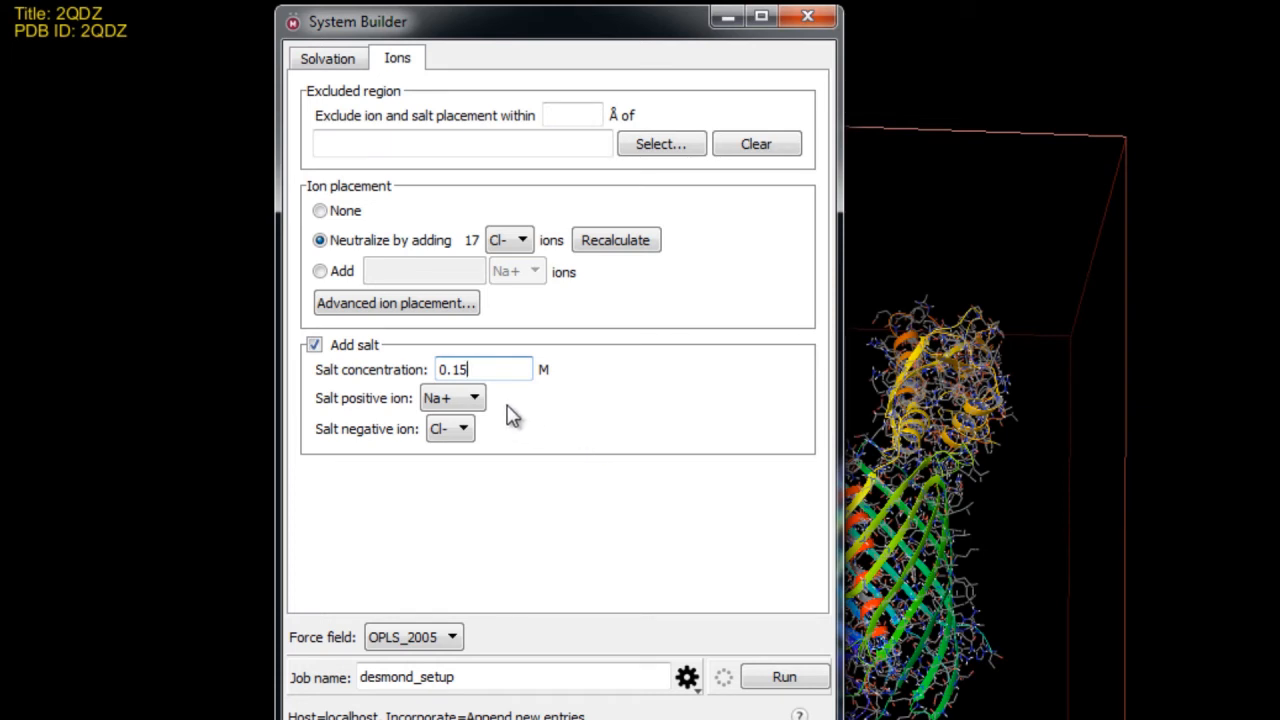
click(452, 398)
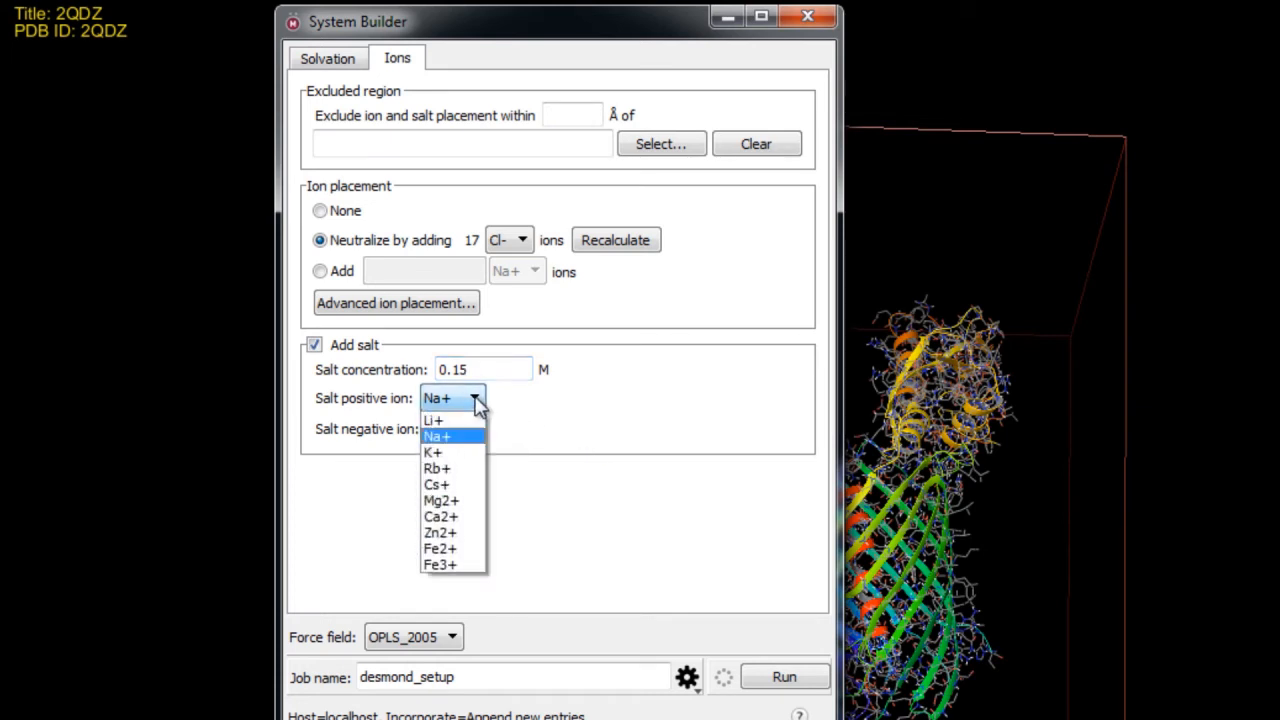
click(464, 428)
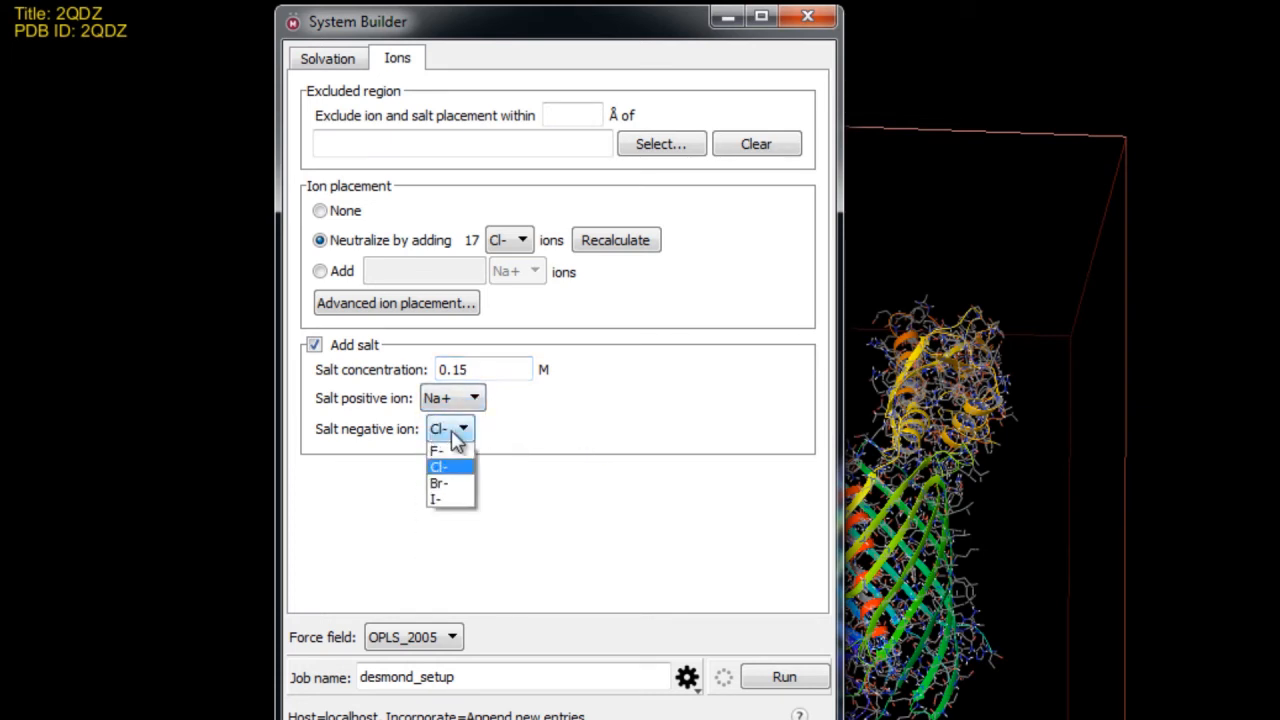
click(440, 466)
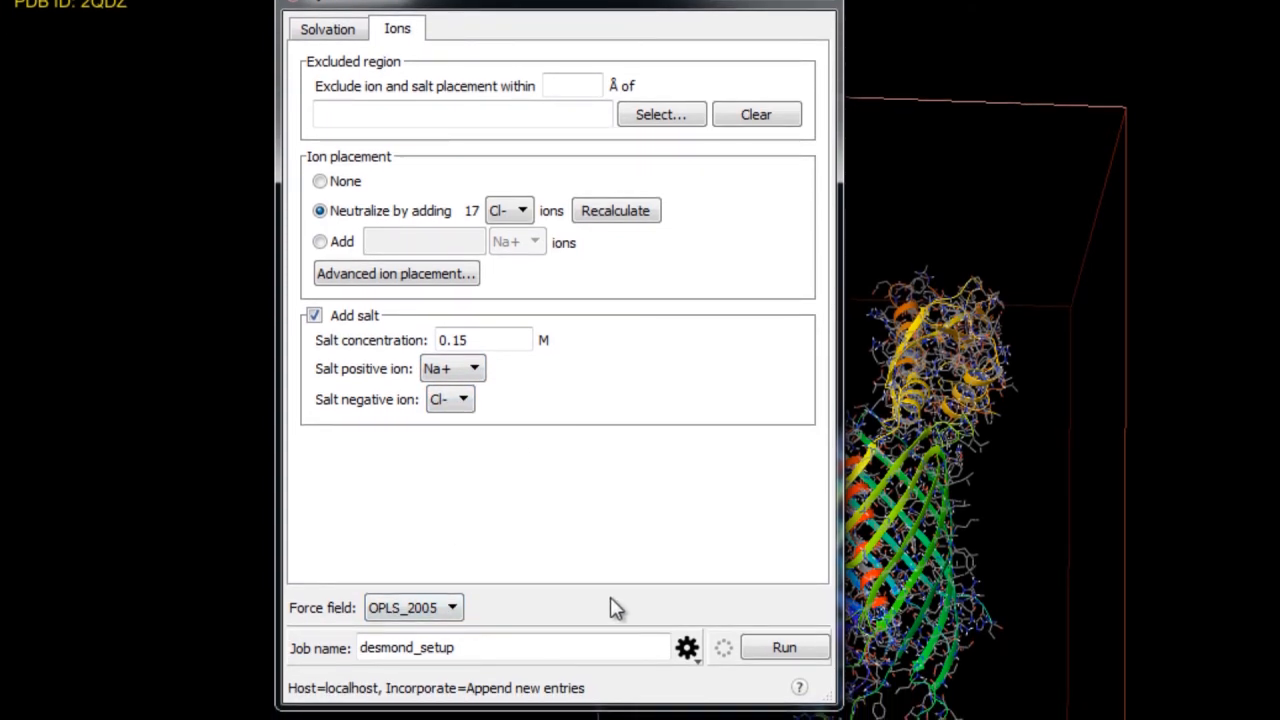
mouse_move(690, 604)
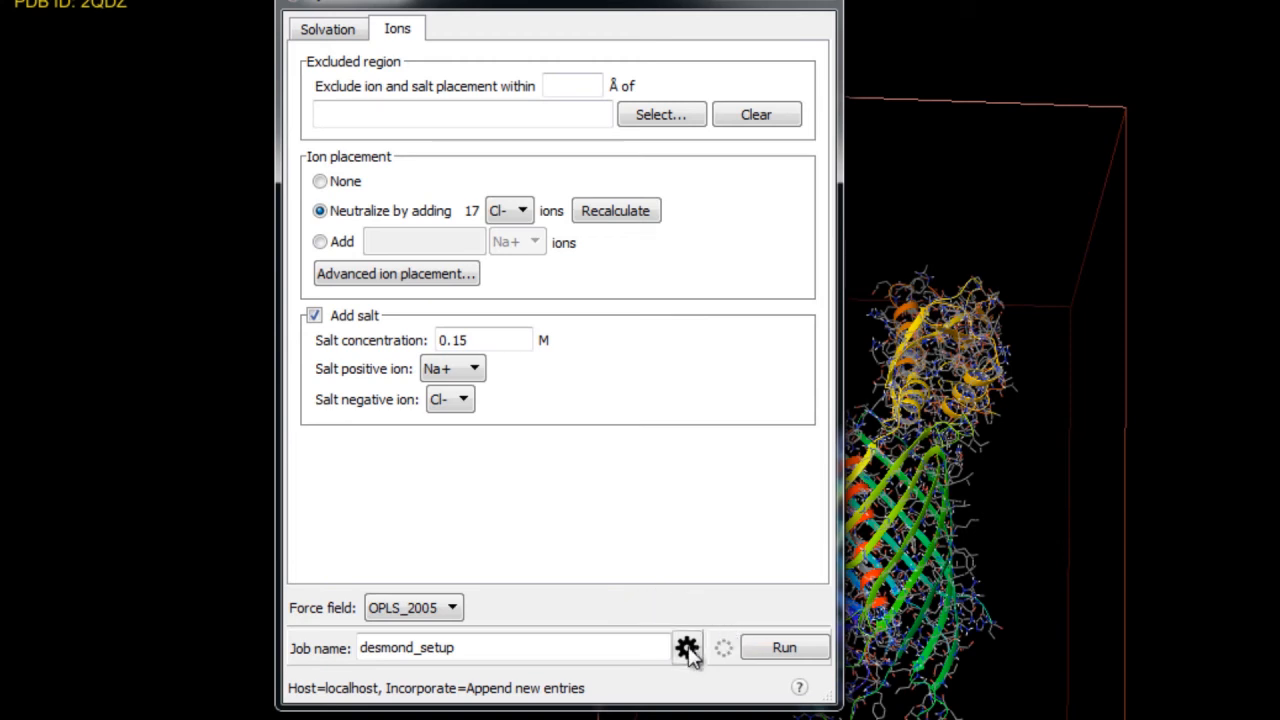
Run the System Builder job on the Linux_Cluster (64) host and view the built system
click(686, 648)
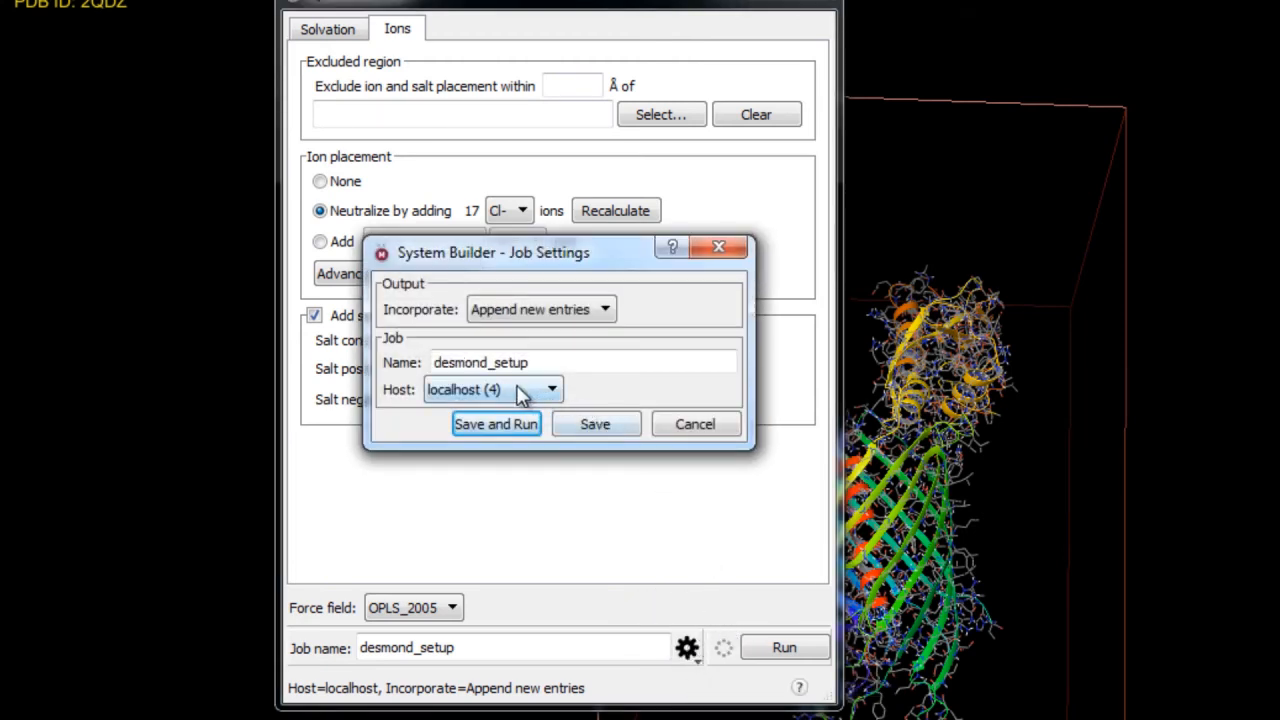
click(552, 388)
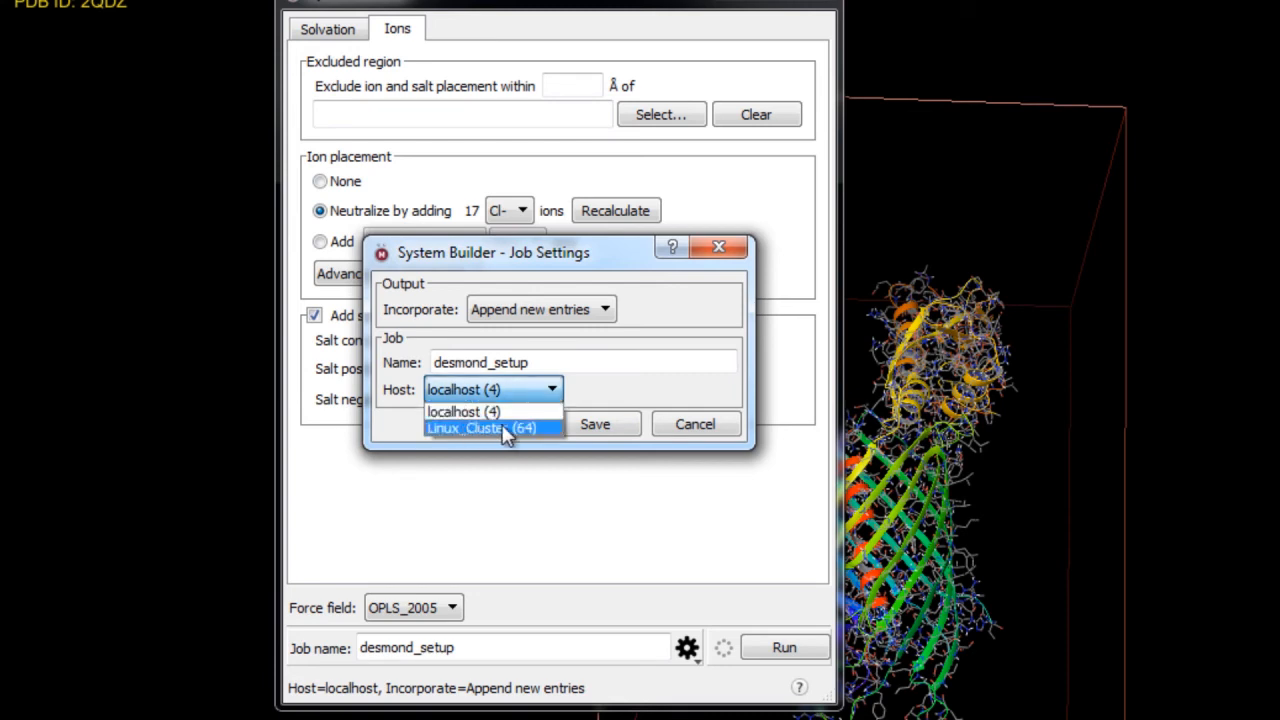
mouse_move(548, 432)
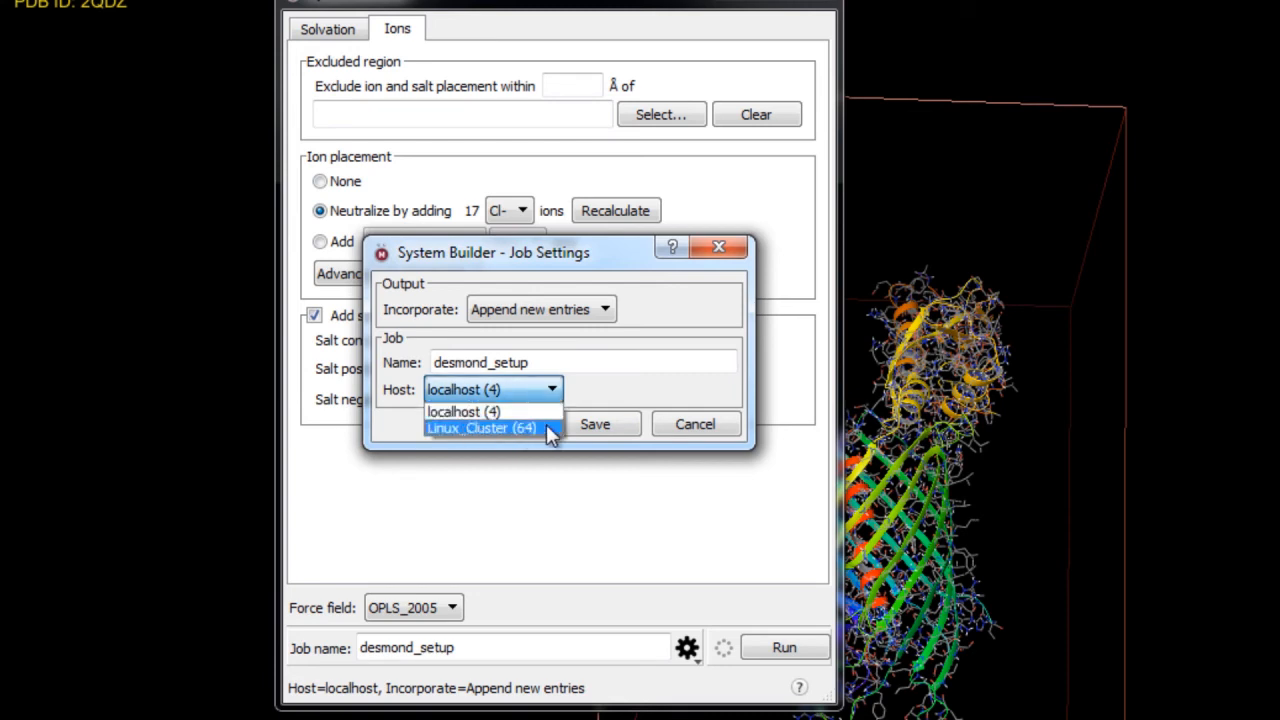
click(480, 428)
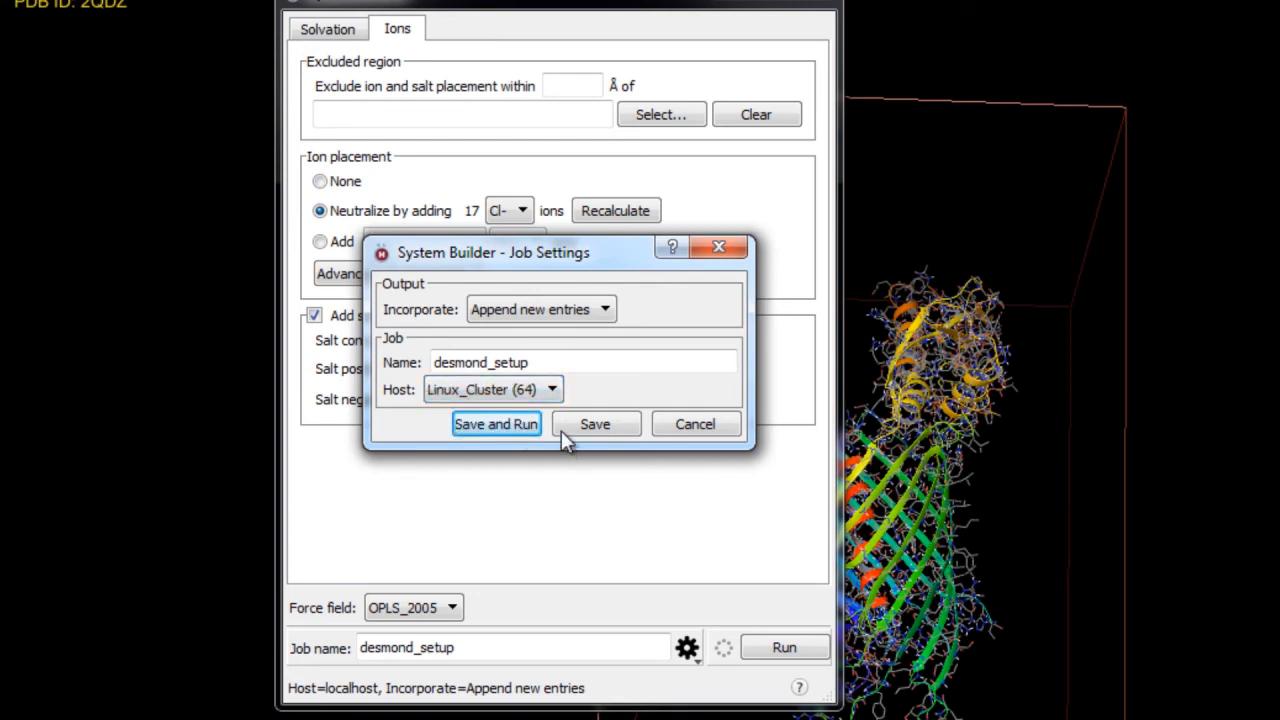
click(496, 424)
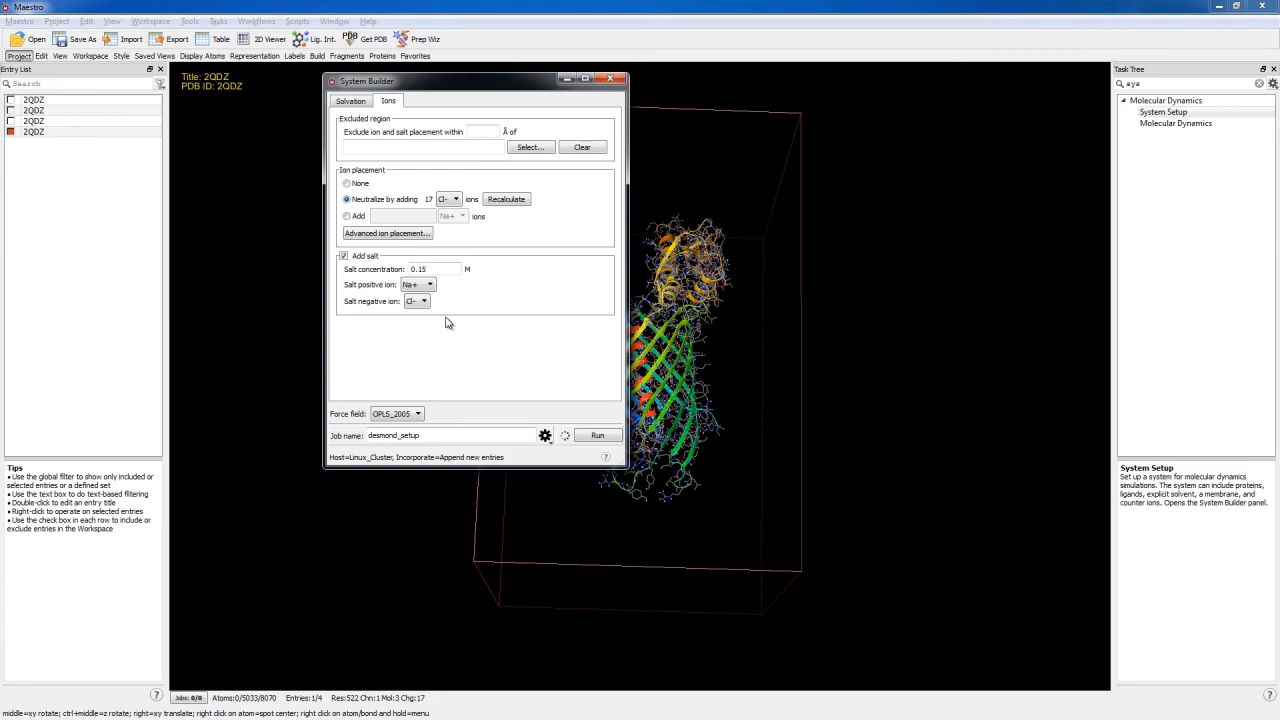
click(596, 436)
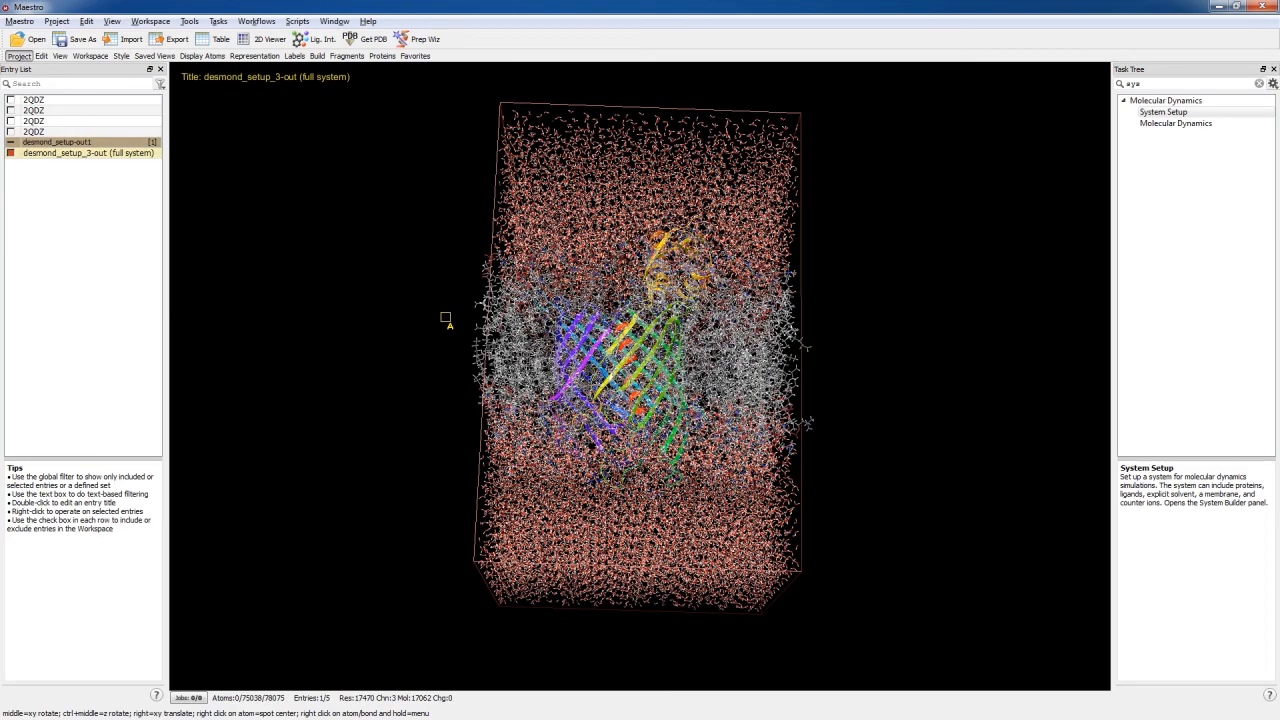